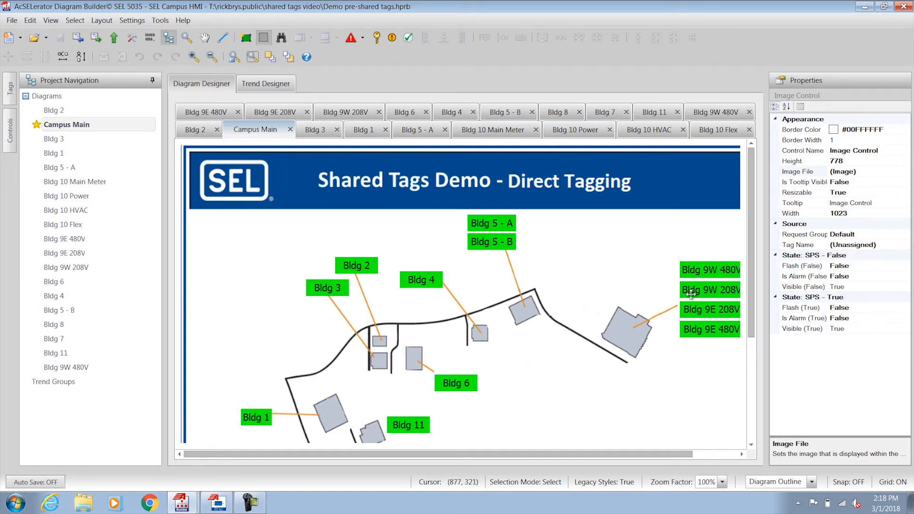
{"action": "mouse_move", "coordinate": [440, 339]}
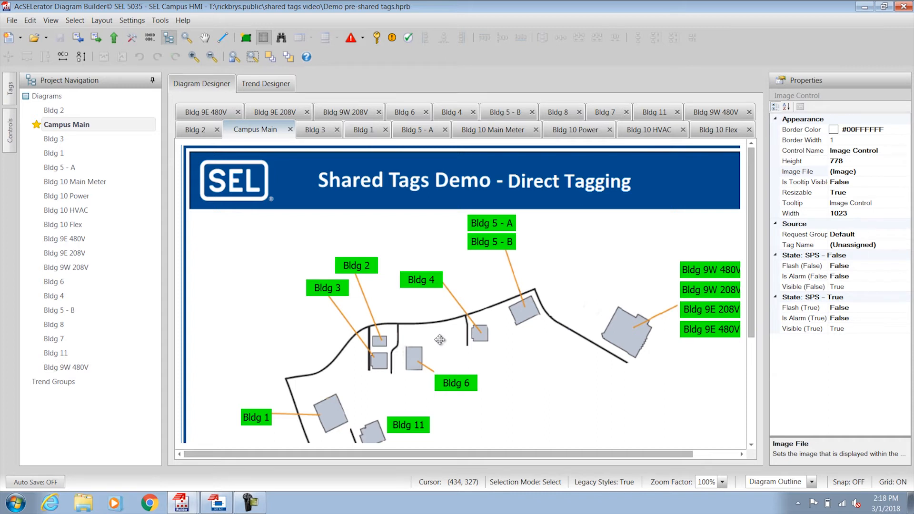
{"action": "mouse_move", "coordinate": [341, 282]}
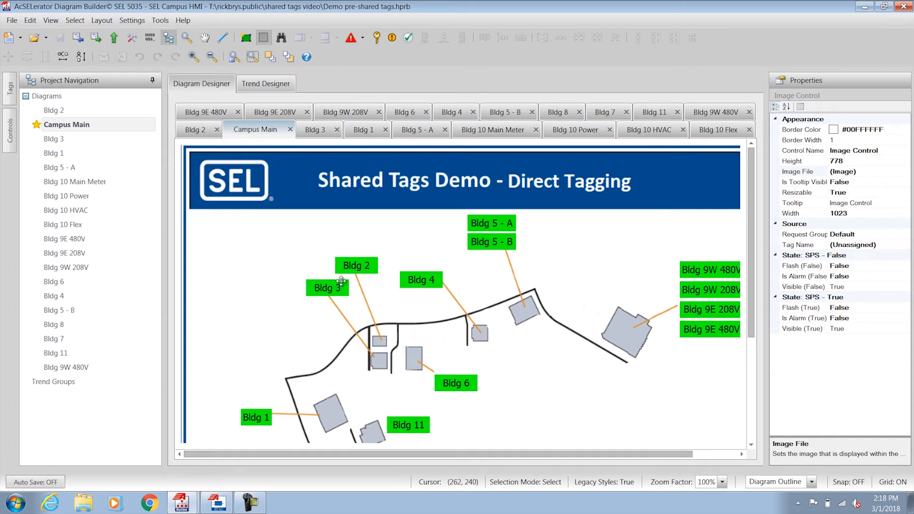
{"action": "mouse_move", "coordinate": [493, 235]}
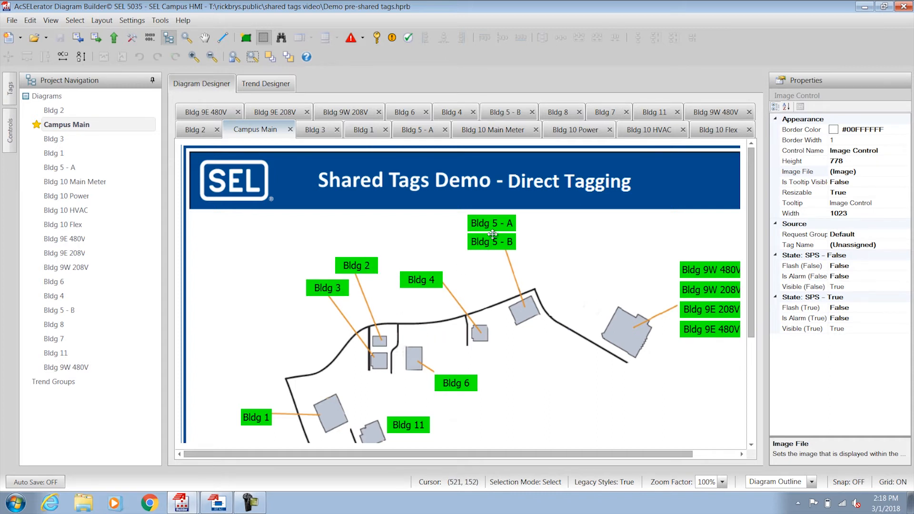
{"action": "mouse_move", "coordinate": [524, 239]}
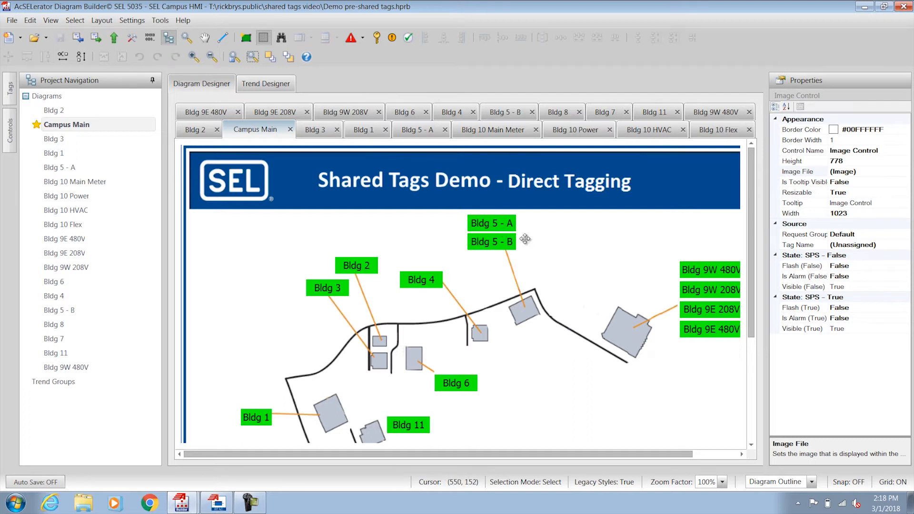
{"action": "mouse_move", "coordinate": [689, 333]}
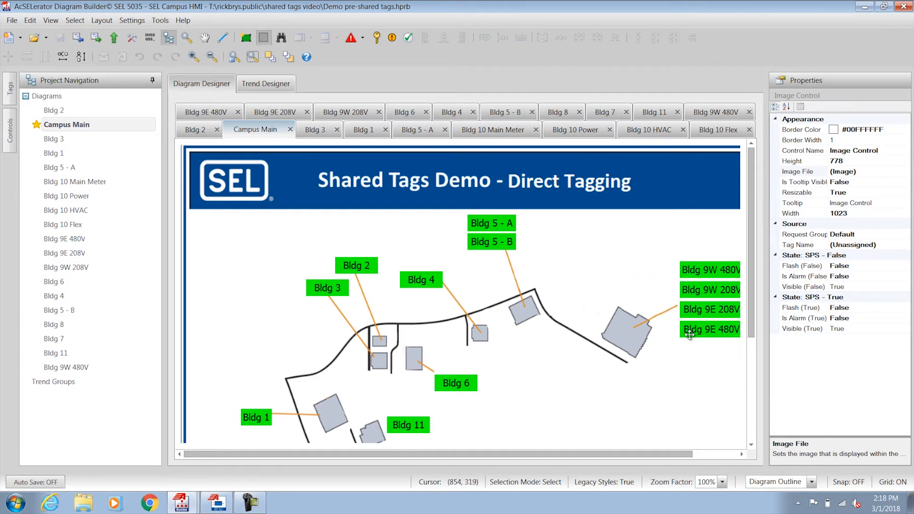
{"action": "mouse_move", "coordinate": [437, 293]}
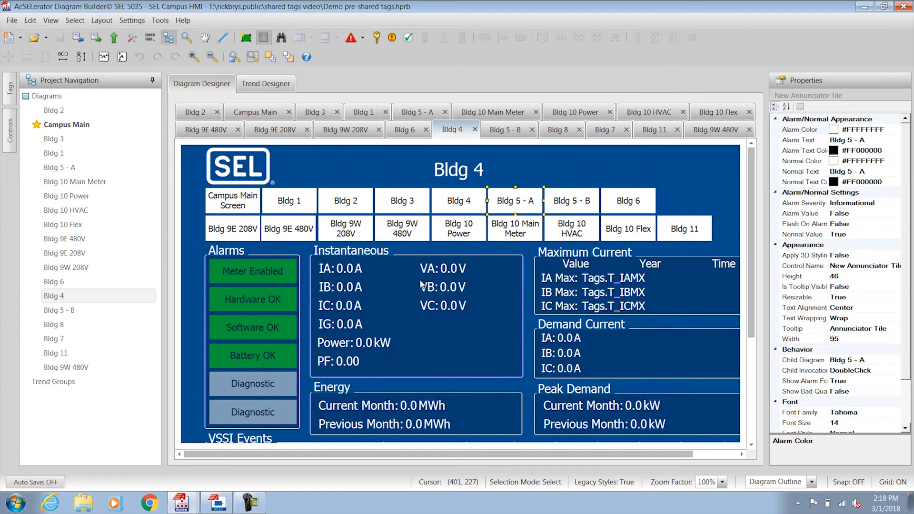
{"action": "mouse_move", "coordinate": [410, 300]}
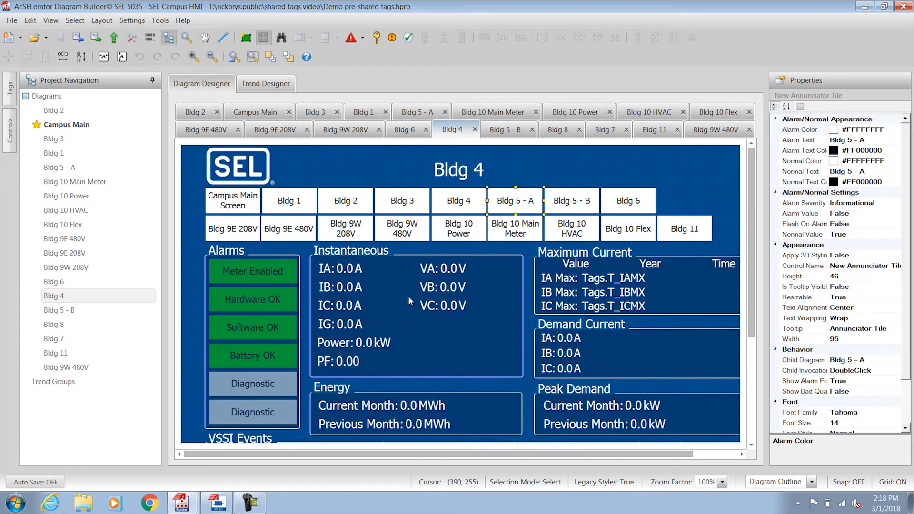
- Inspect the IA current reading's tag and the Bldg 4 and Bldg 2 tile properties
{"action": "left_click", "coordinate": [340, 268]}
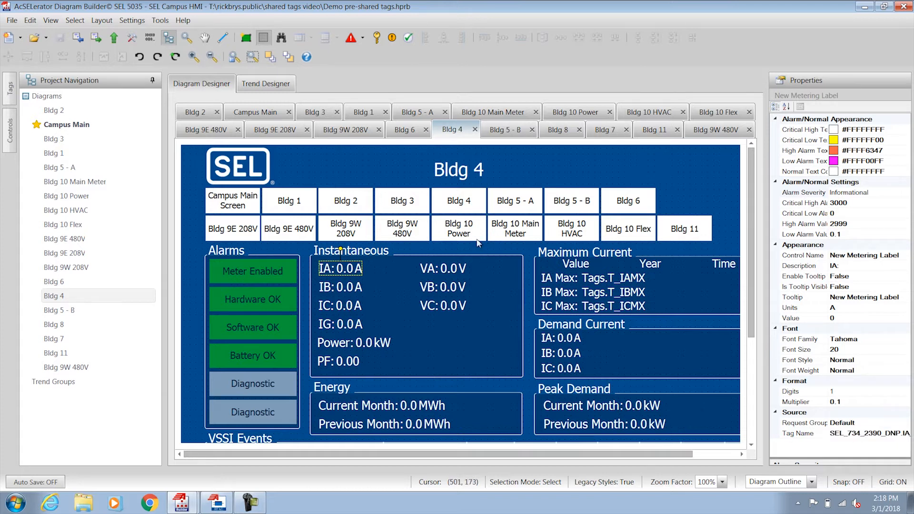
{"action": "left_click", "coordinate": [402, 201]}
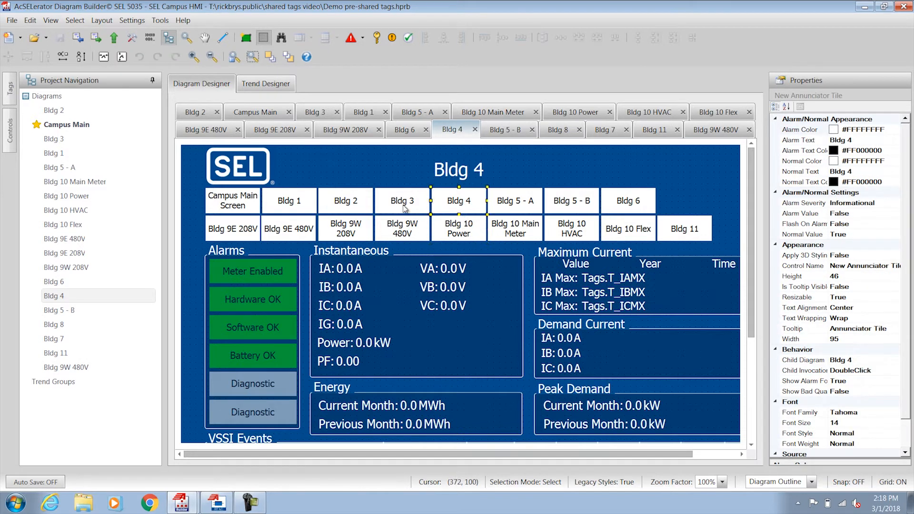
{"action": "left_click", "coordinate": [345, 200]}
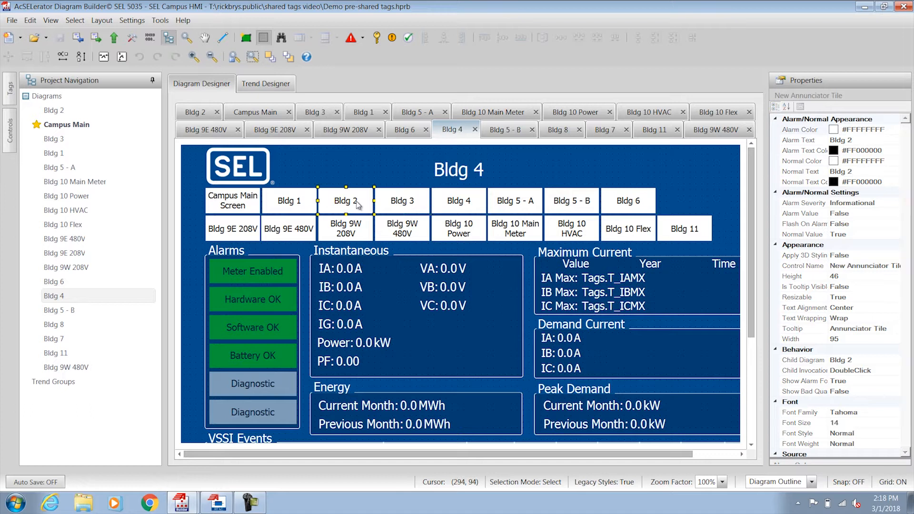
- Open the Bldg 2, Bldg 3 and Bldg 5 - B meter screens
{"action": "double_click", "coordinate": [345, 200]}
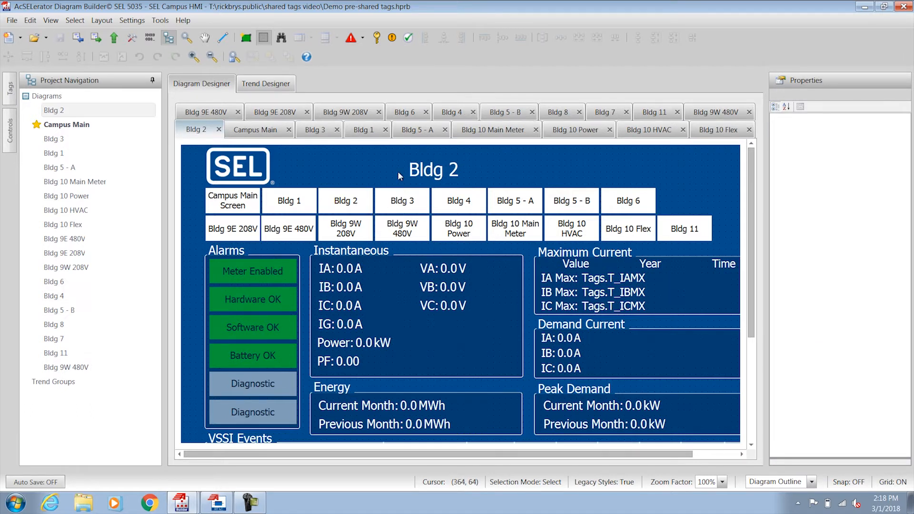
{"action": "mouse_move", "coordinate": [638, 105]}
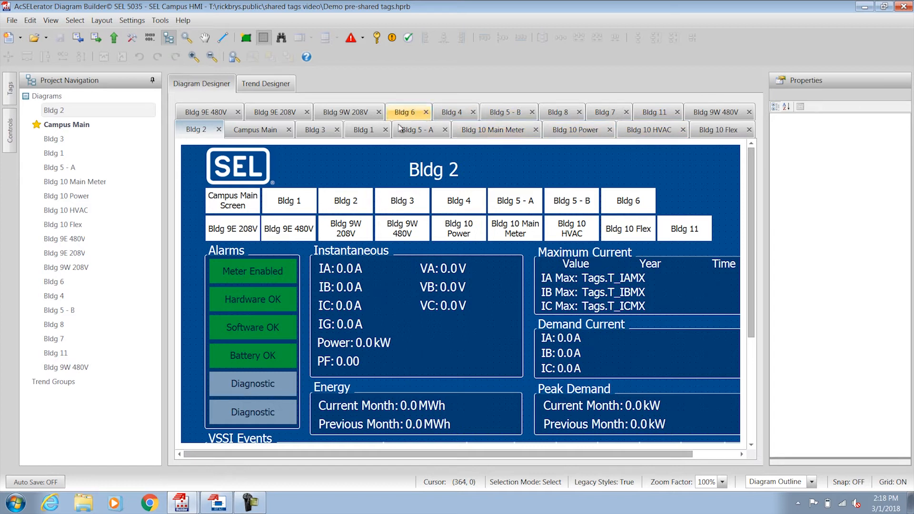
{"action": "mouse_move", "coordinate": [398, 206]}
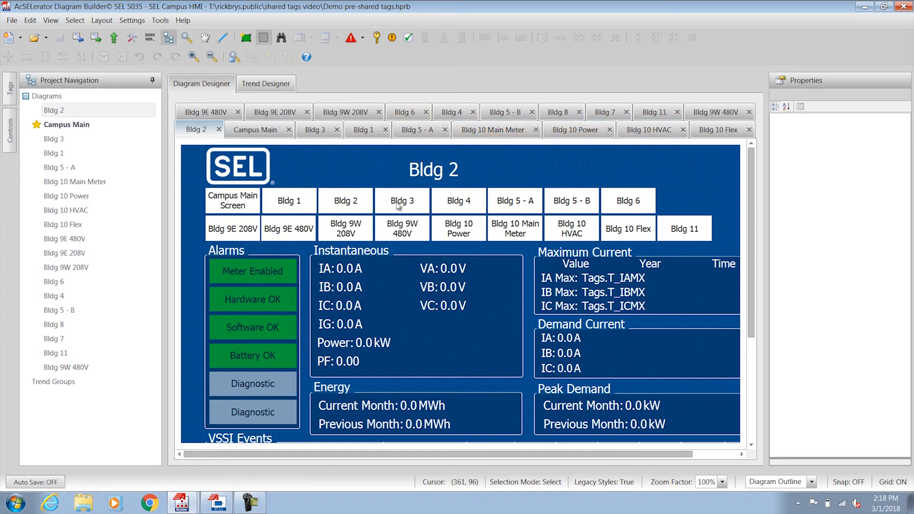
{"action": "left_click", "coordinate": [459, 201]}
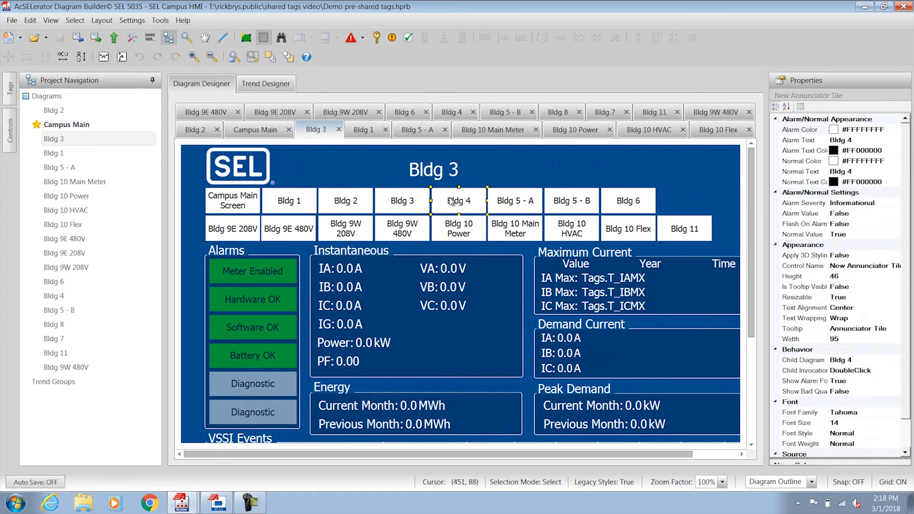
{"action": "left_click", "coordinate": [416, 130]}
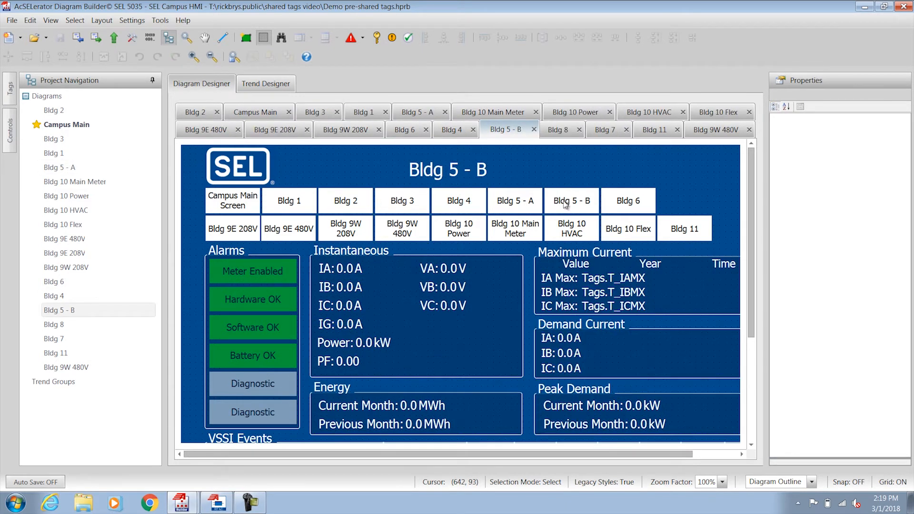
{"action": "mouse_move", "coordinate": [262, 425]}
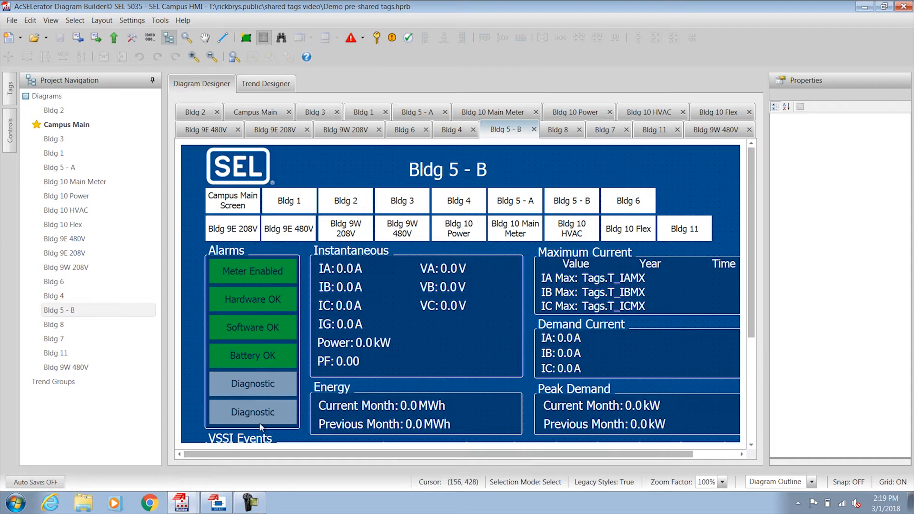
{"action": "mouse_move", "coordinate": [182, 501]}
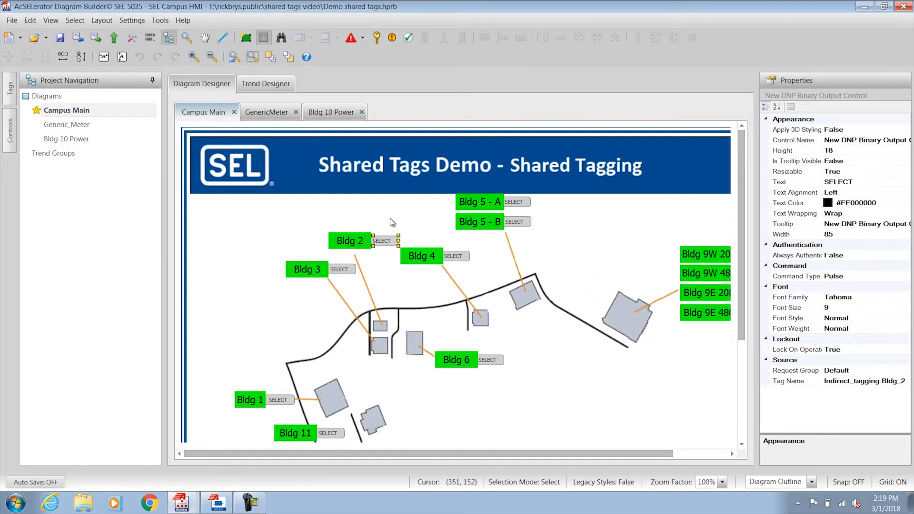
- Inspect the Tag Name written by the Bldg 2 SELECT command on Campus Main
{"action": "left_click", "coordinate": [456, 287]}
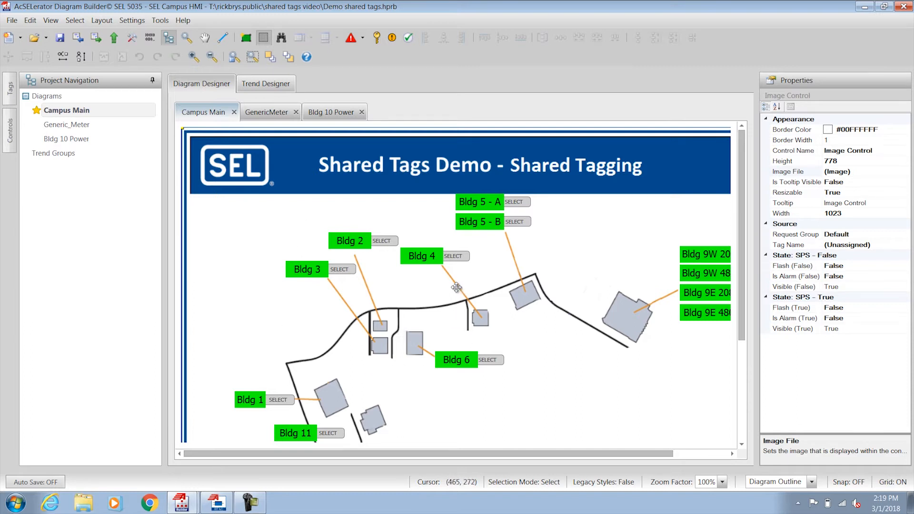
{"action": "mouse_move", "coordinate": [386, 242]}
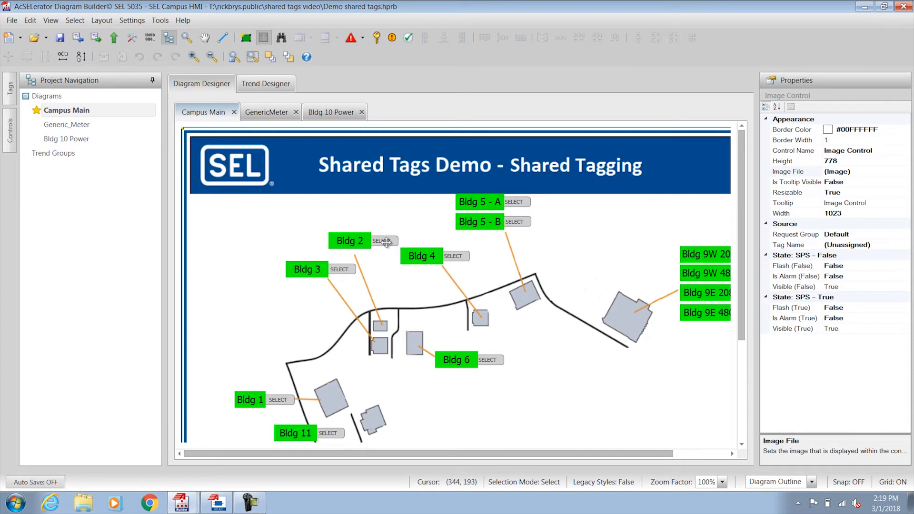
{"action": "left_click", "coordinate": [381, 240]}
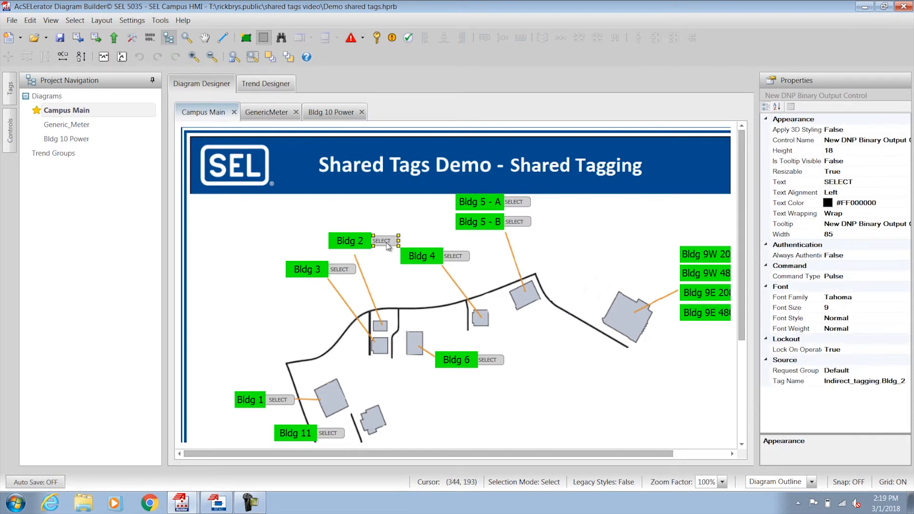
{"action": "mouse_move", "coordinate": [268, 112]}
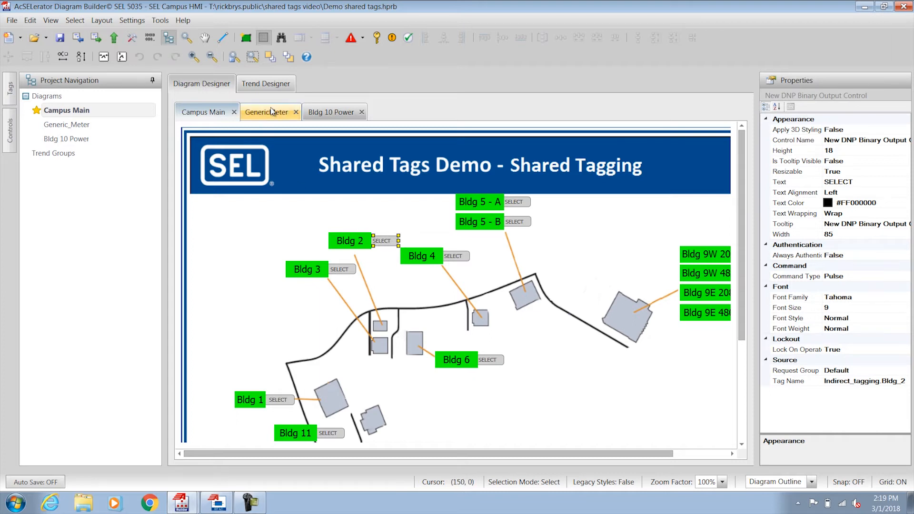
- Switch to the GenericMeter diagram and inspect the IA current label's Tag Name
{"action": "left_click", "coordinate": [267, 112]}
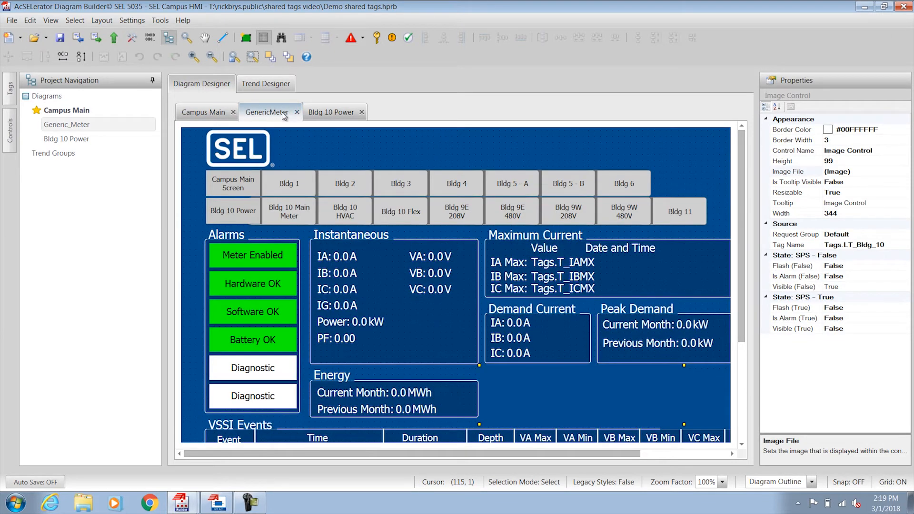
{"action": "mouse_move", "coordinate": [267, 112]}
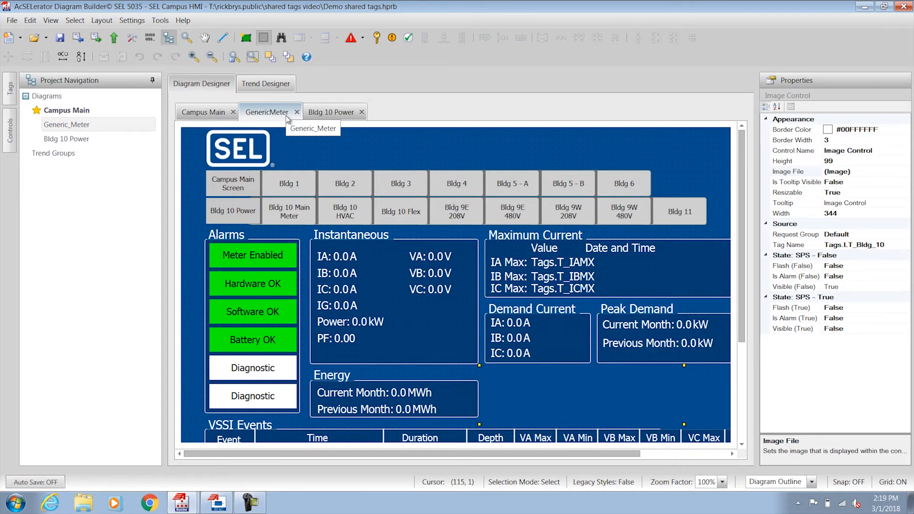
{"action": "mouse_move", "coordinate": [342, 259]}
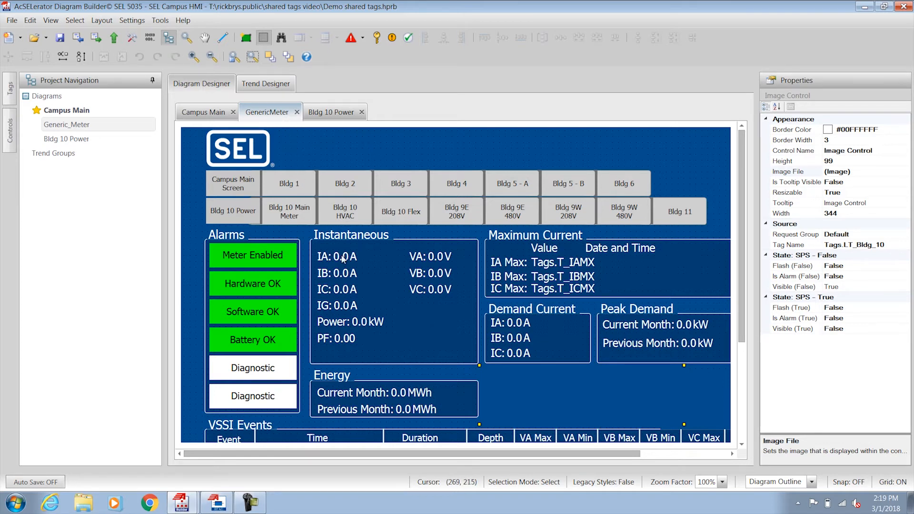
{"action": "left_click", "coordinate": [337, 257]}
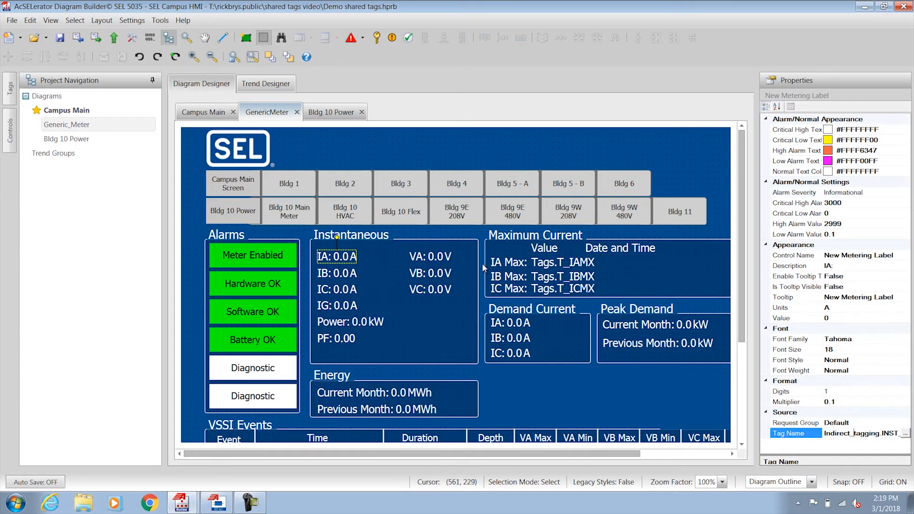
{"action": "left_click", "coordinate": [337, 273]}
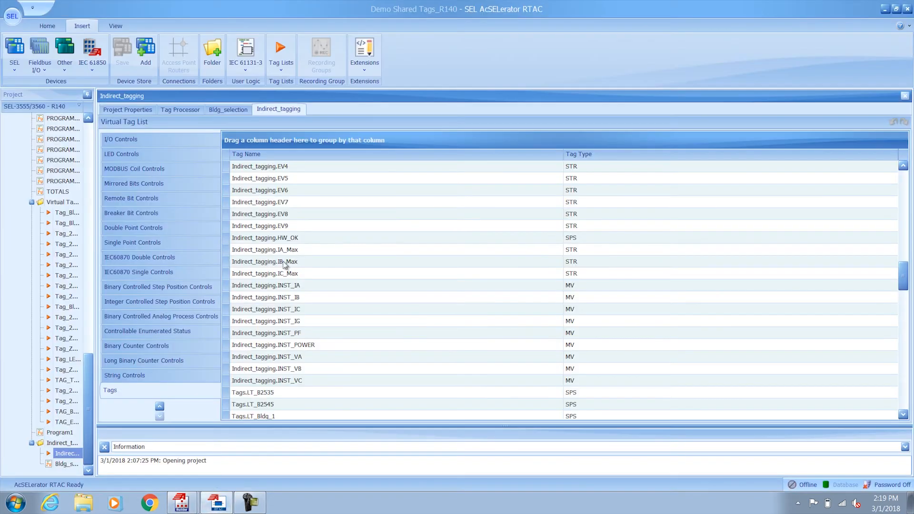
{"action": "left_click", "coordinate": [280, 50]}
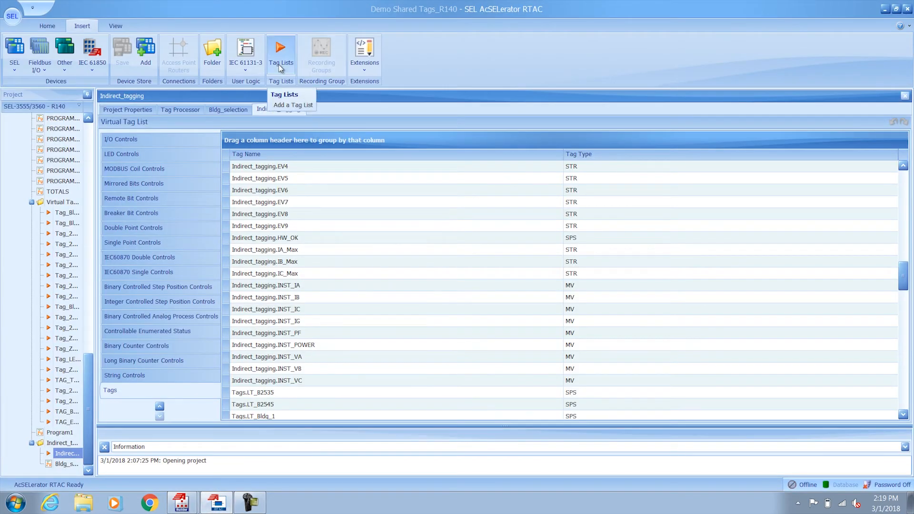
{"action": "left_click", "coordinate": [293, 105]}
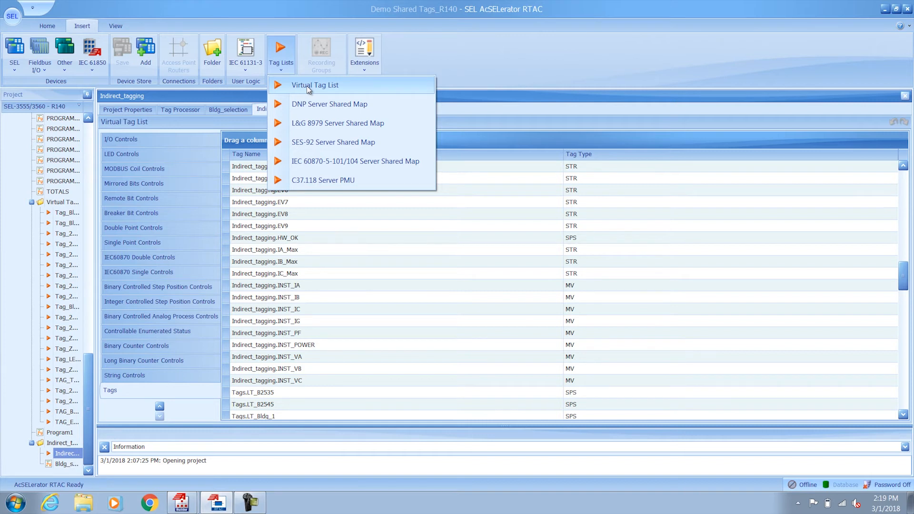
{"action": "mouse_move", "coordinate": [434, 66]}
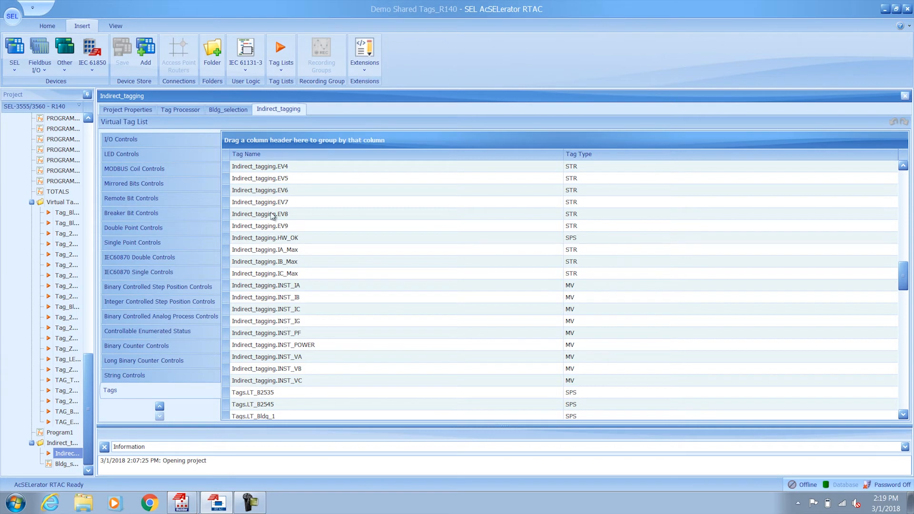
{"action": "mouse_move", "coordinate": [360, 276]}
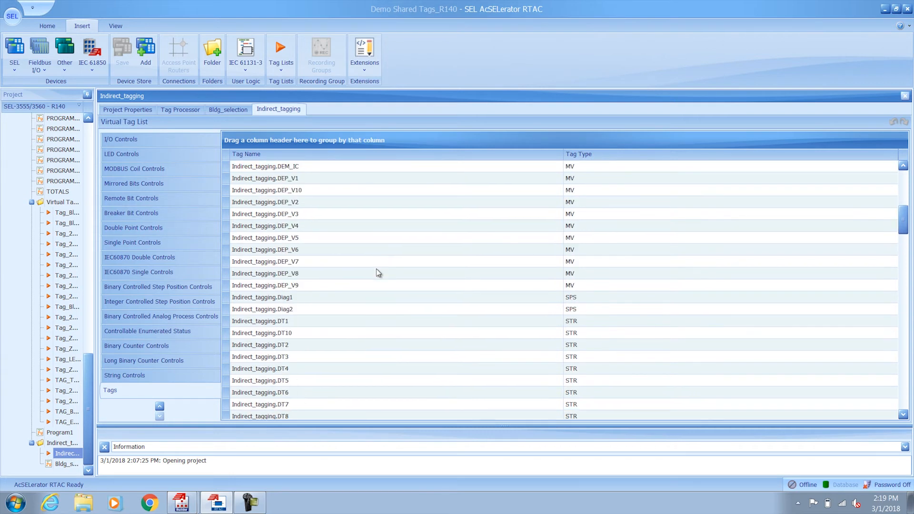
{"action": "scroll", "scroll_direction": "up", "scroll_amount": 3}
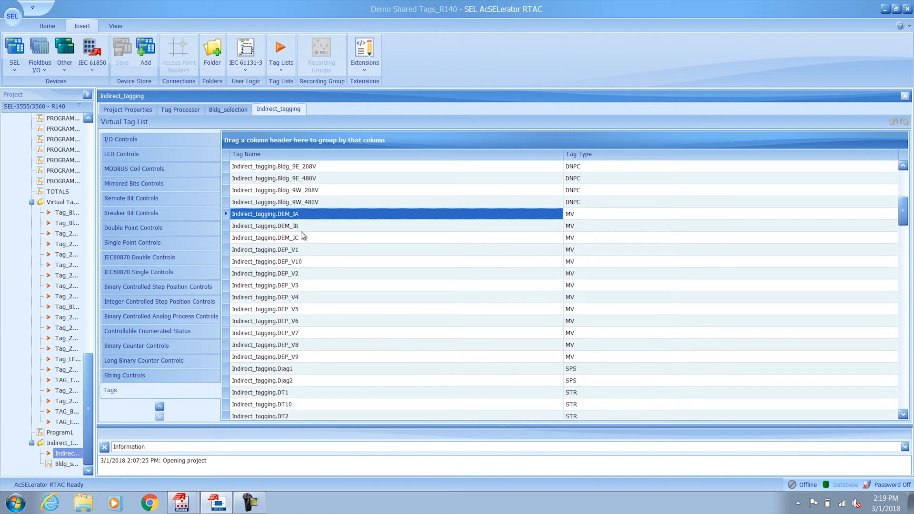
{"action": "left_click", "coordinate": [265, 250]}
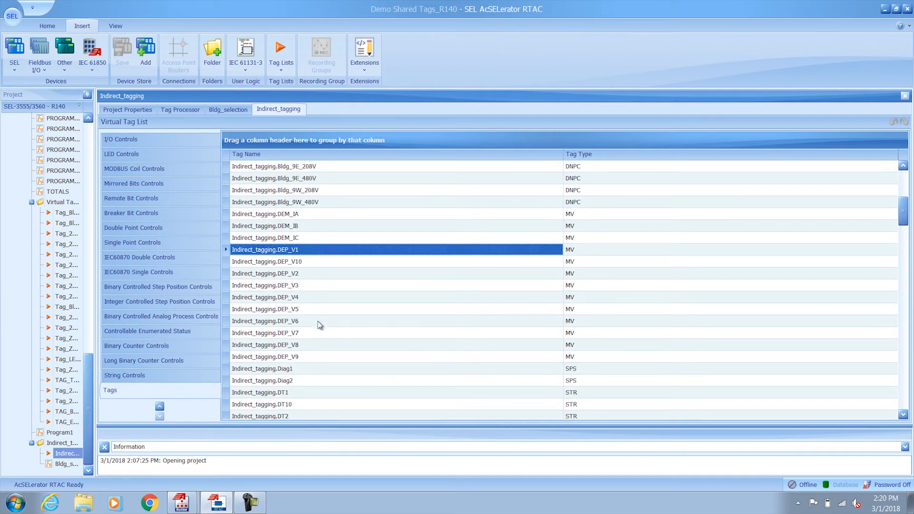
{"action": "scroll", "scroll_direction": "down", "scroll_amount": 3}
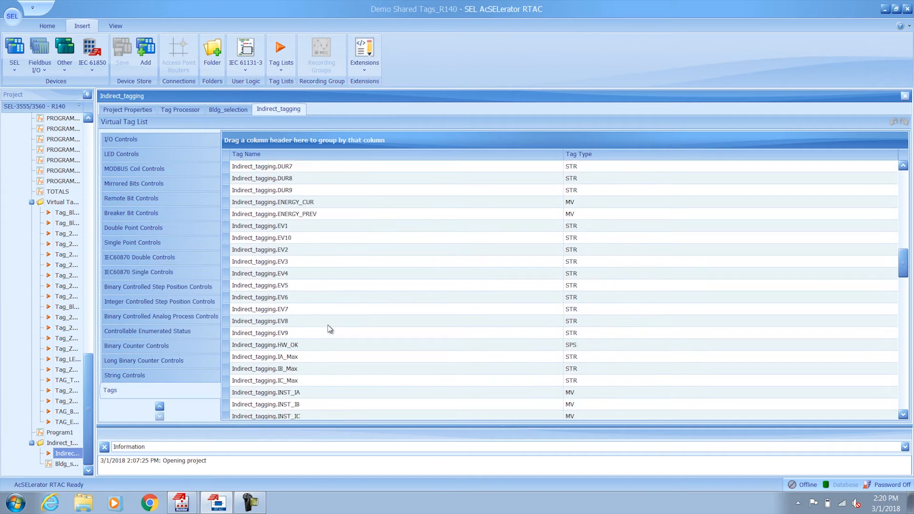
{"action": "scroll", "scroll_direction": "down", "scroll_amount": 3}
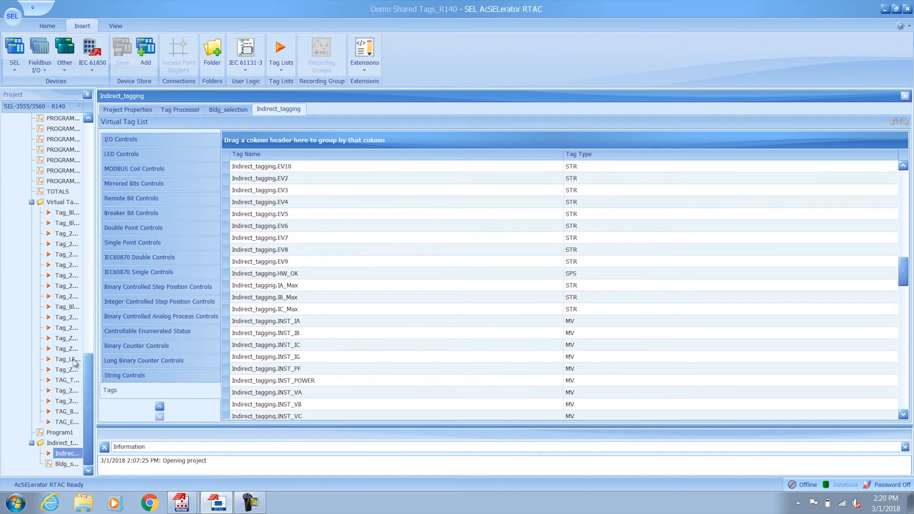
{"action": "scroll", "scroll_direction": "up", "scroll_amount": 3}
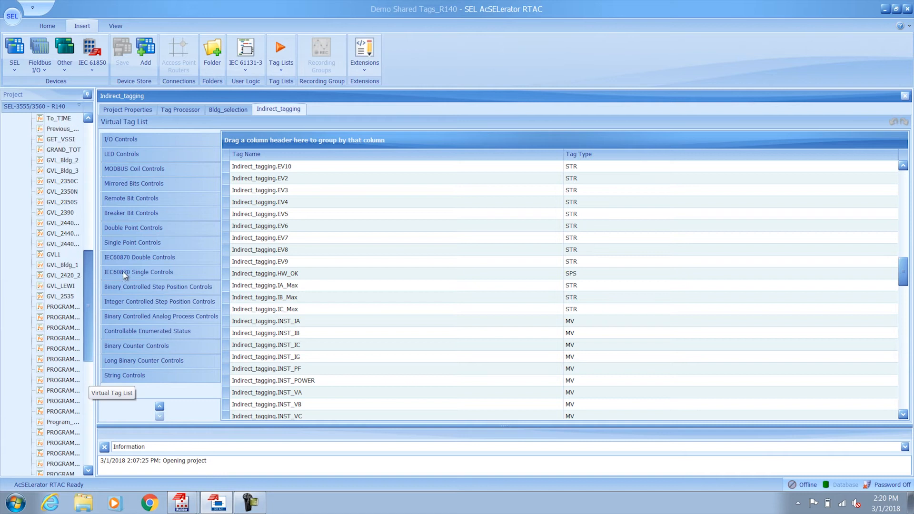
{"action": "scroll", "scroll_direction": "up", "scroll_amount": 3}
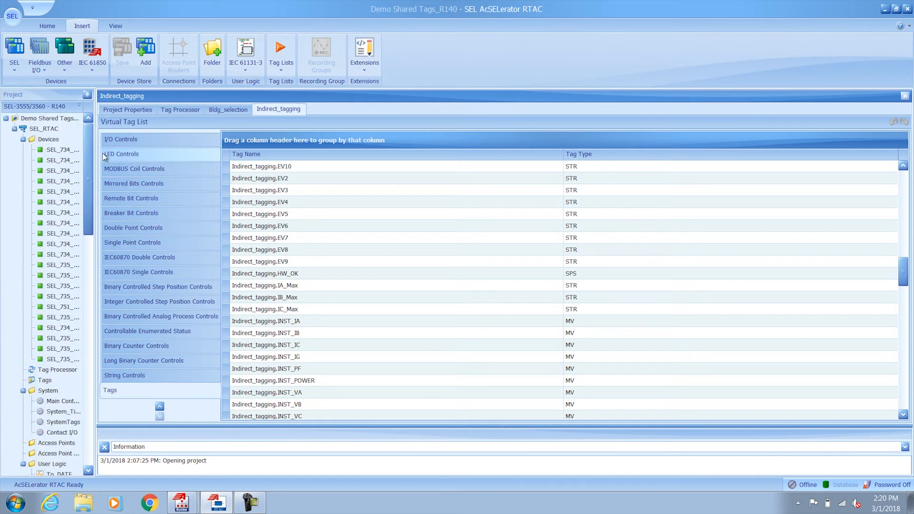
{"action": "mouse_move", "coordinate": [62, 216]}
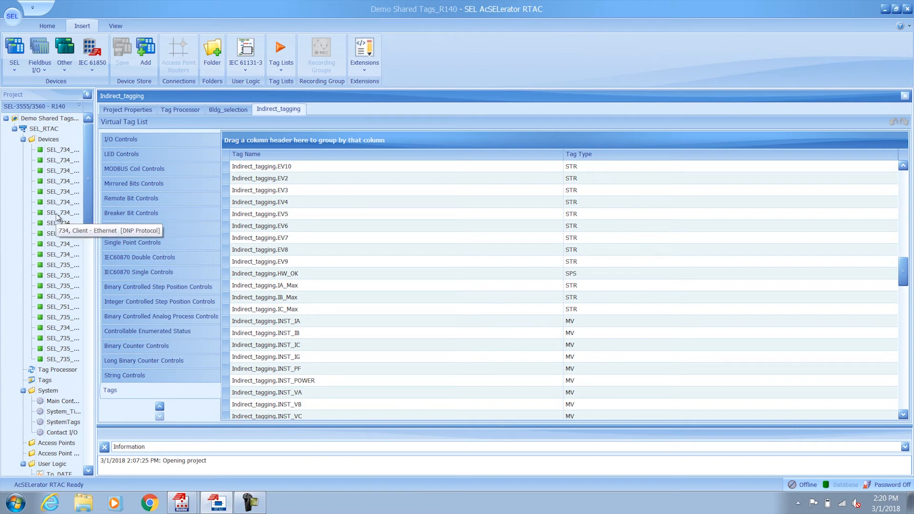
{"action": "mouse_move", "coordinate": [63, 300]}
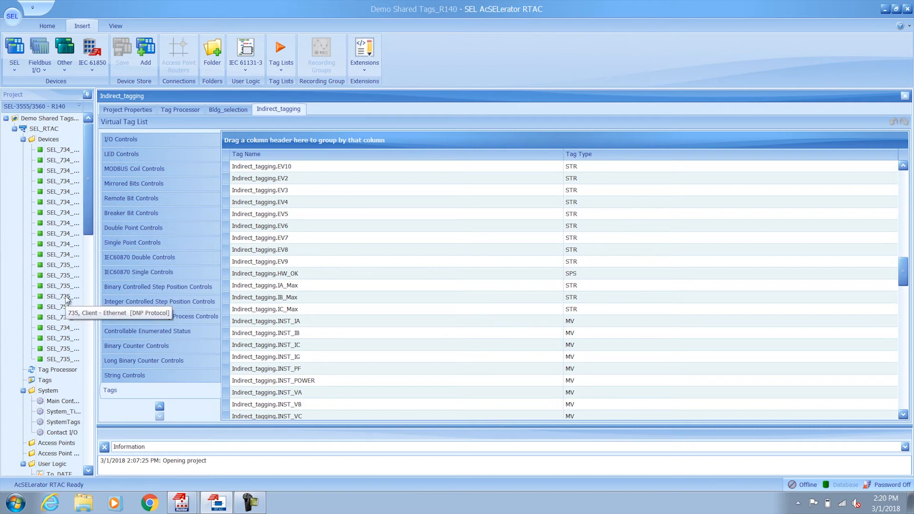
{"action": "mouse_move", "coordinate": [67, 317]}
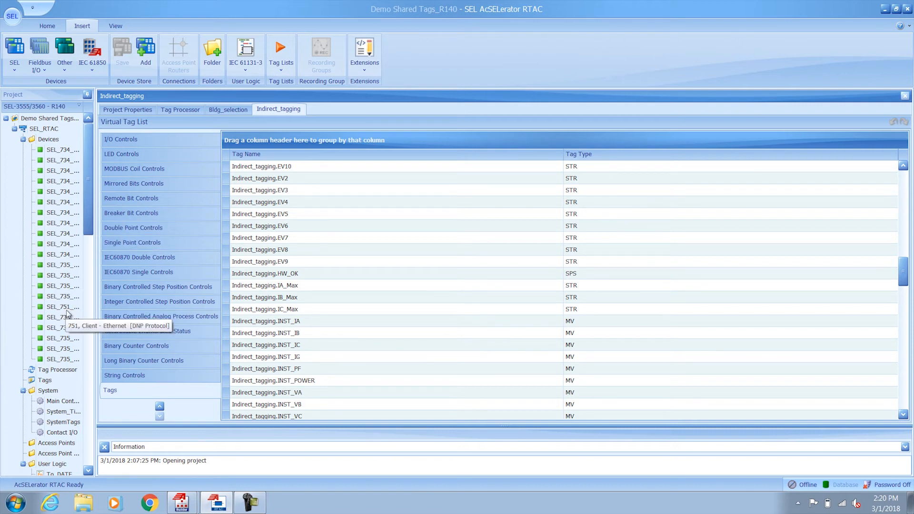
{"action": "mouse_move", "coordinate": [137, 227]}
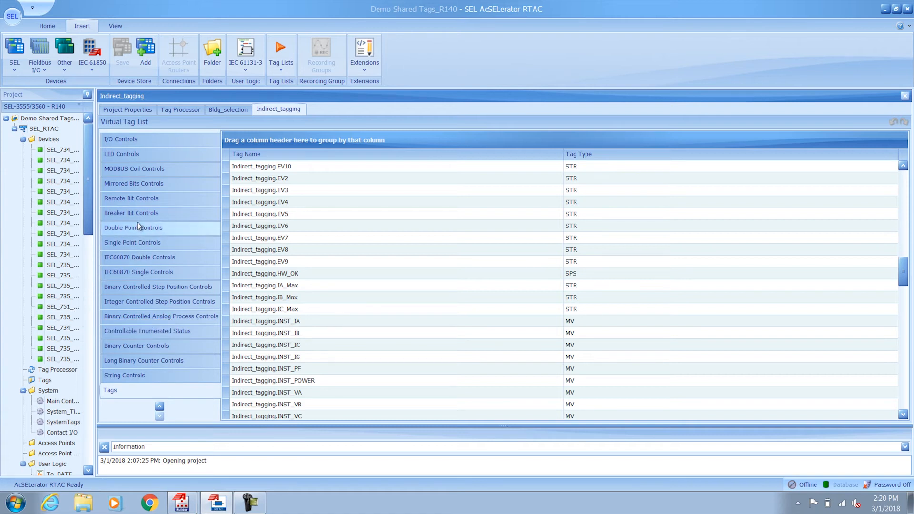
{"action": "mouse_move", "coordinate": [203, 237]}
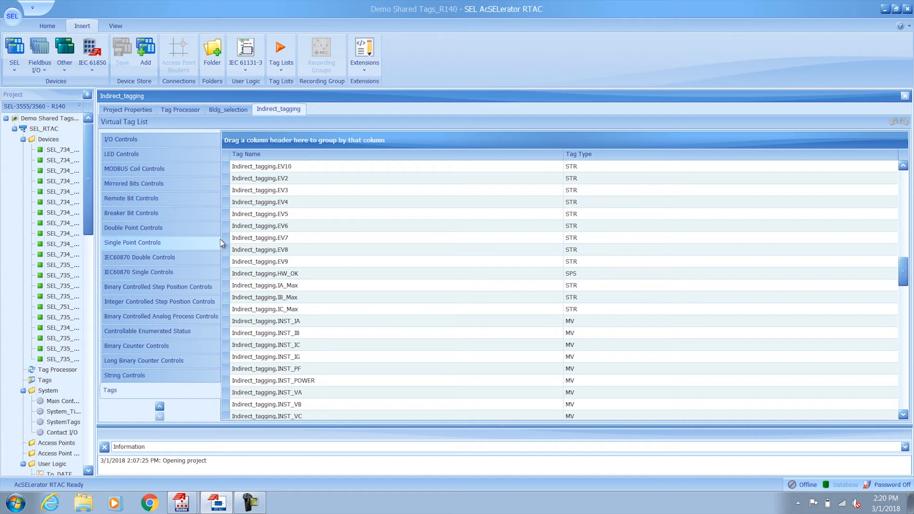
- Open the Bldg_selection program showing each building's true/false selection logic
{"action": "left_click", "coordinate": [227, 110]}
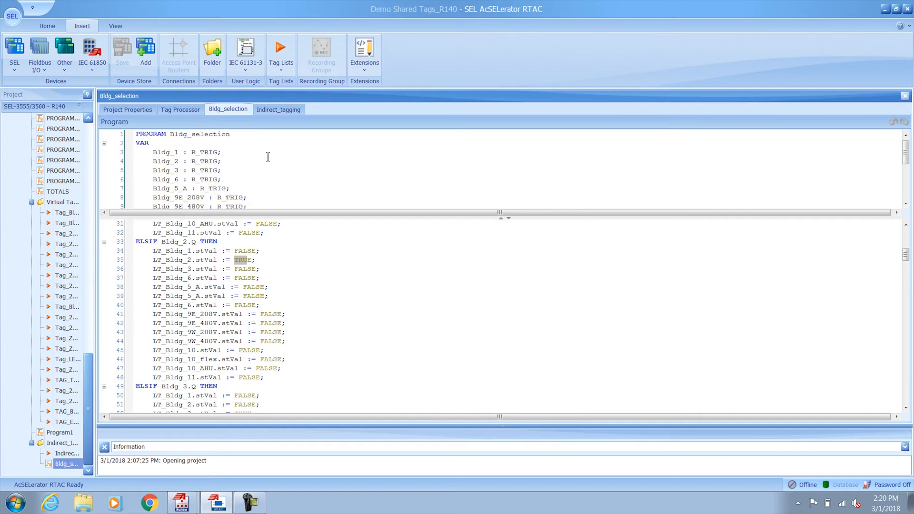
{"action": "mouse_move", "coordinate": [249, 164]}
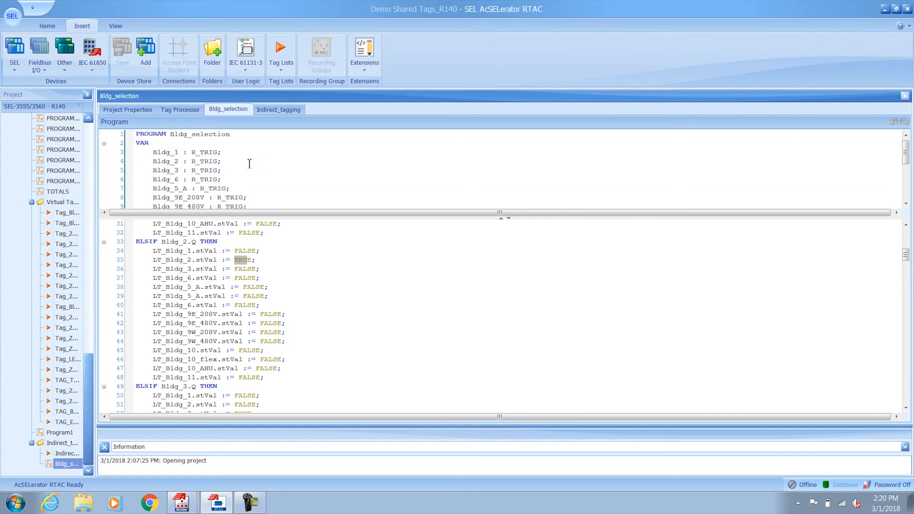
{"action": "double_click", "coordinate": [168, 152]}
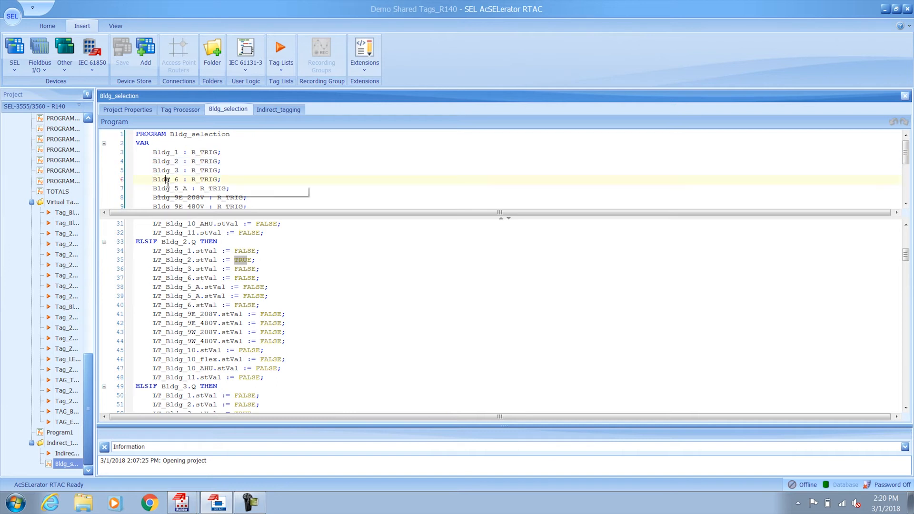
{"action": "scroll", "scroll_direction": "up", "scroll_amount": 3}
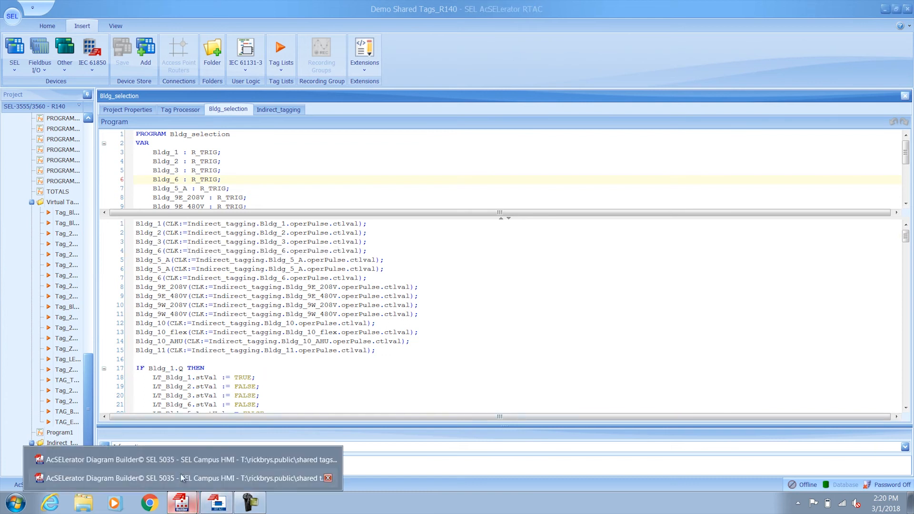
- Return to the Diagram Builder project and show the Campus Main map
{"action": "left_click", "coordinate": [181, 459]}
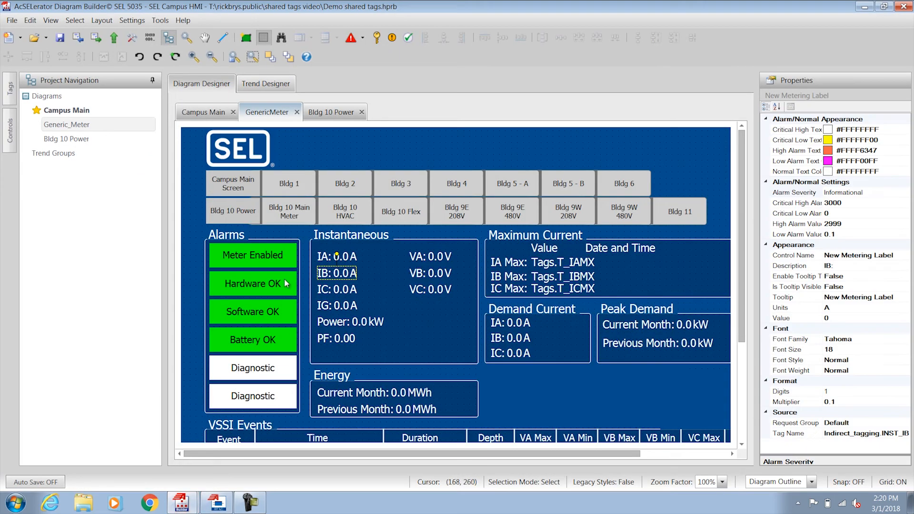
{"action": "left_click", "coordinate": [288, 211]}
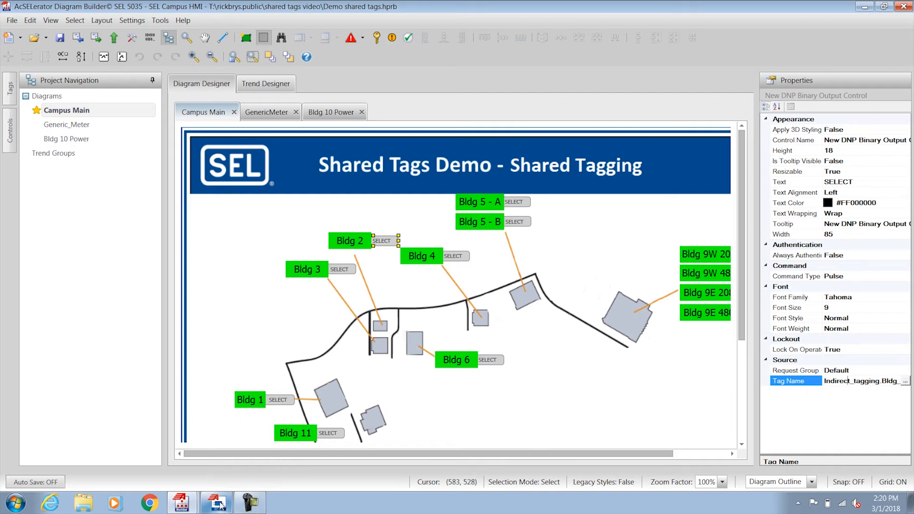
{"action": "left_click", "coordinate": [215, 502]}
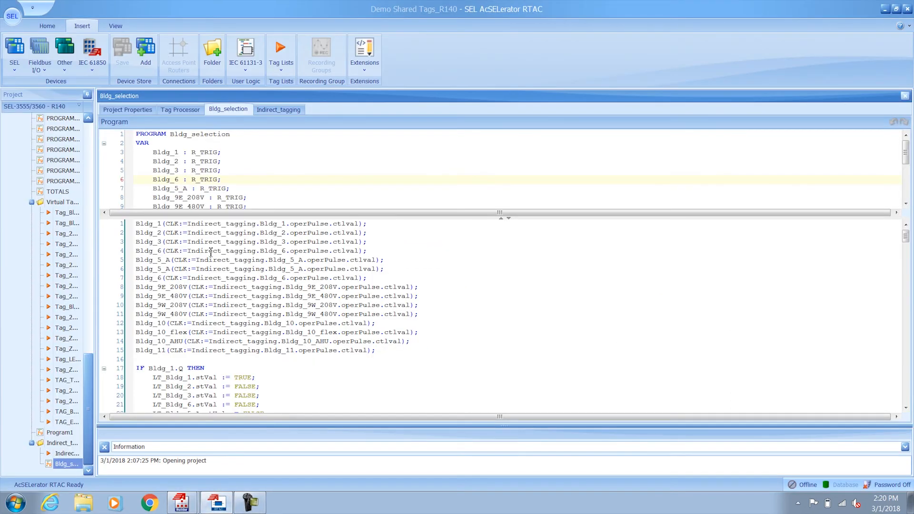
{"action": "mouse_move", "coordinate": [211, 250]}
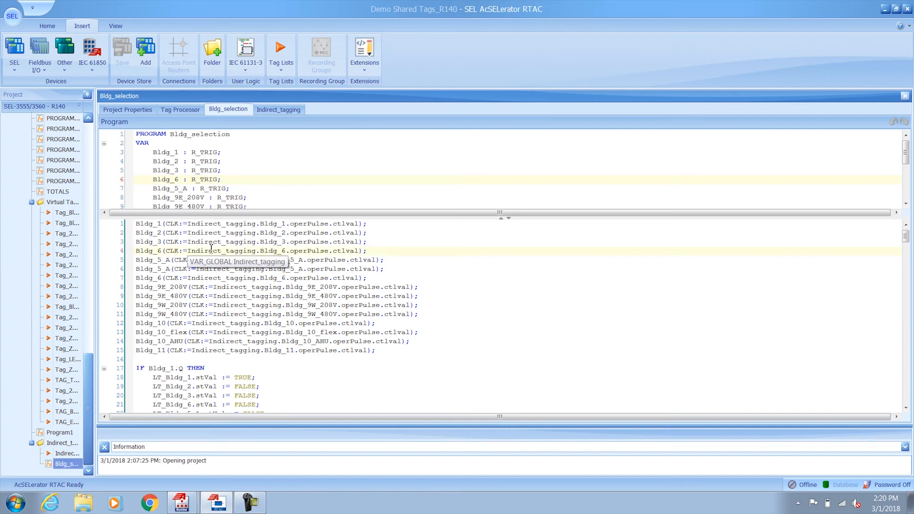
{"action": "left_click", "coordinate": [154, 223]}
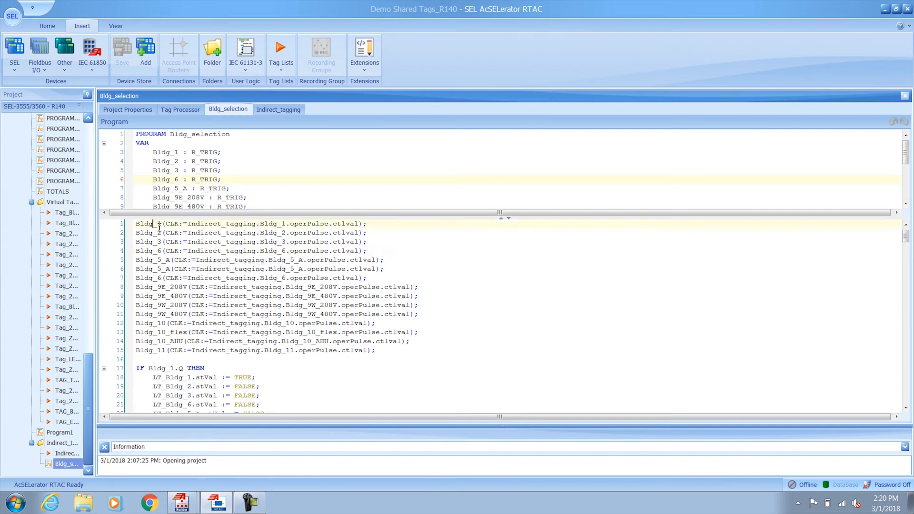
{"action": "double_click", "coordinate": [175, 223]}
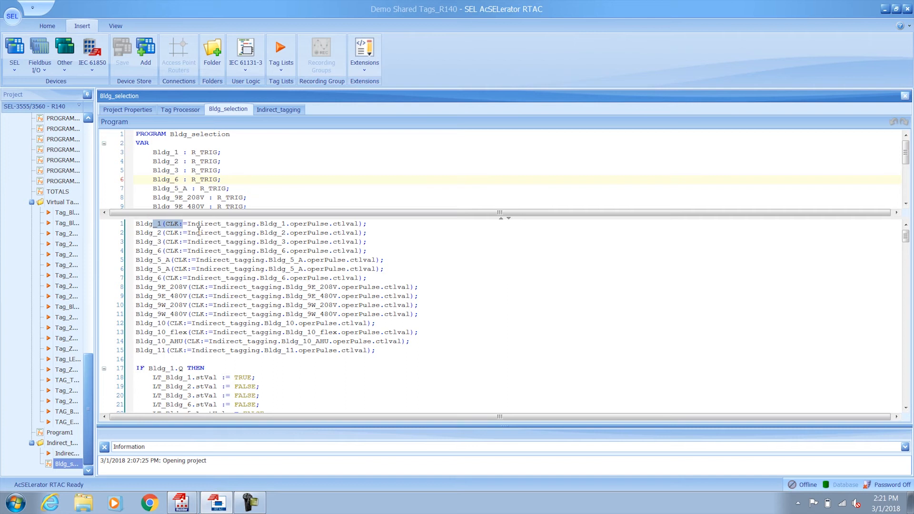
{"action": "scroll", "scroll_direction": "down", "scroll_amount": 3}
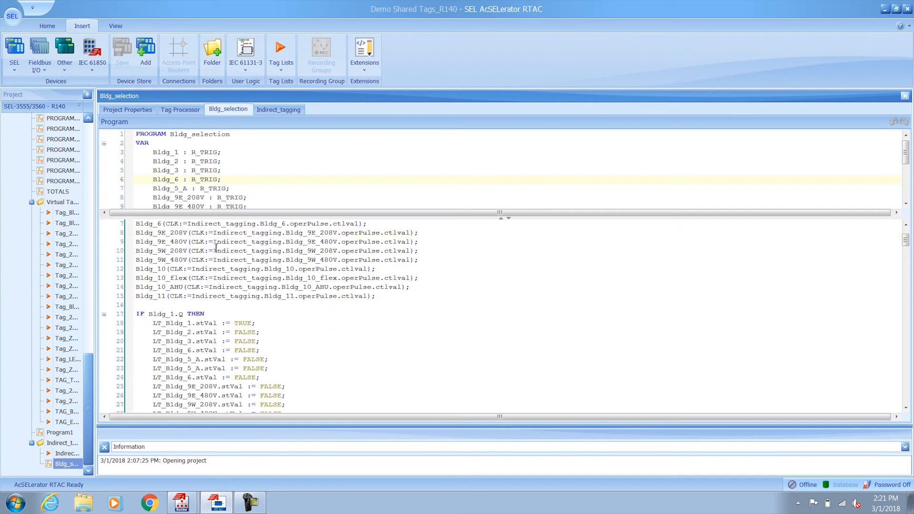
{"action": "scroll", "scroll_direction": "down", "scroll_amount": 3}
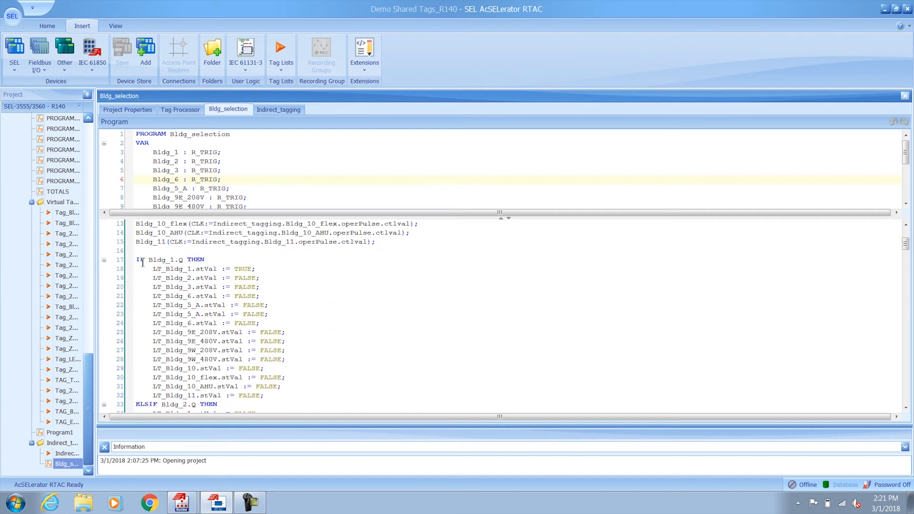
{"action": "double_click", "coordinate": [165, 259]}
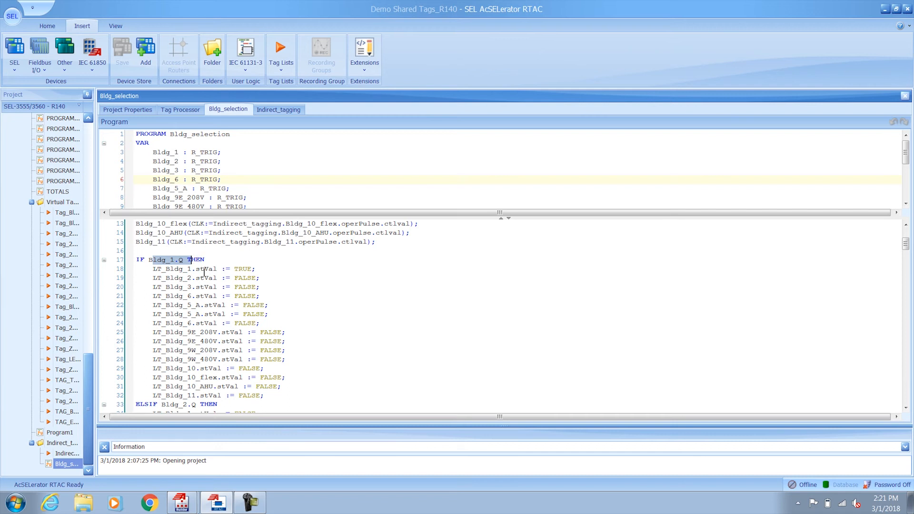
{"action": "left_click", "coordinate": [240, 268]}
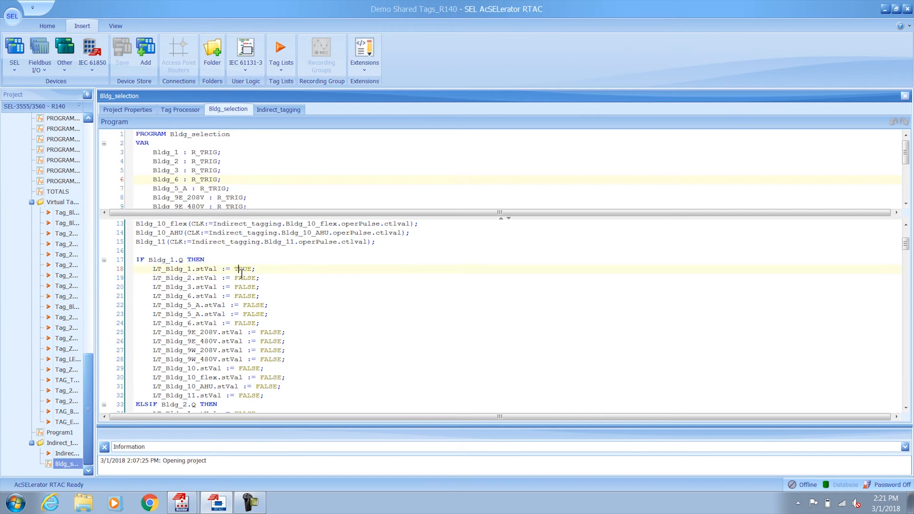
{"action": "double_click", "coordinate": [242, 269]}
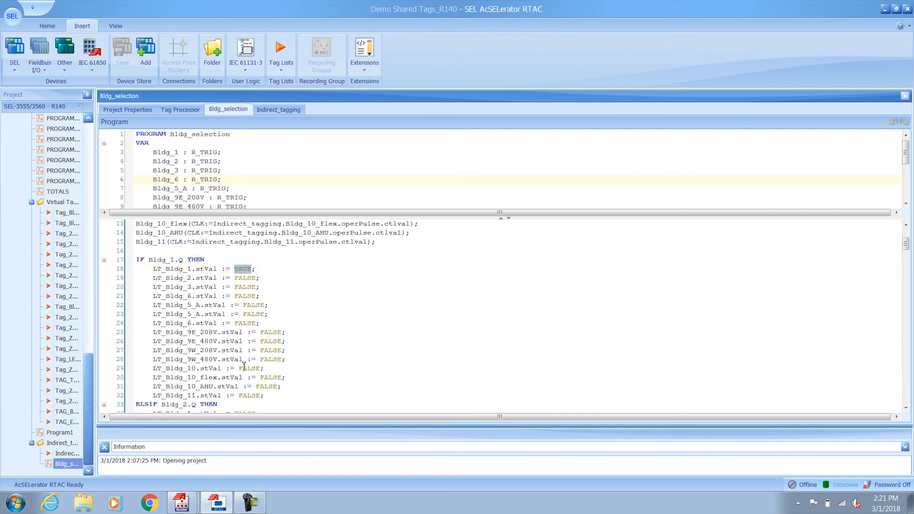
{"action": "scroll", "scroll_direction": "down", "scroll_amount": 3}
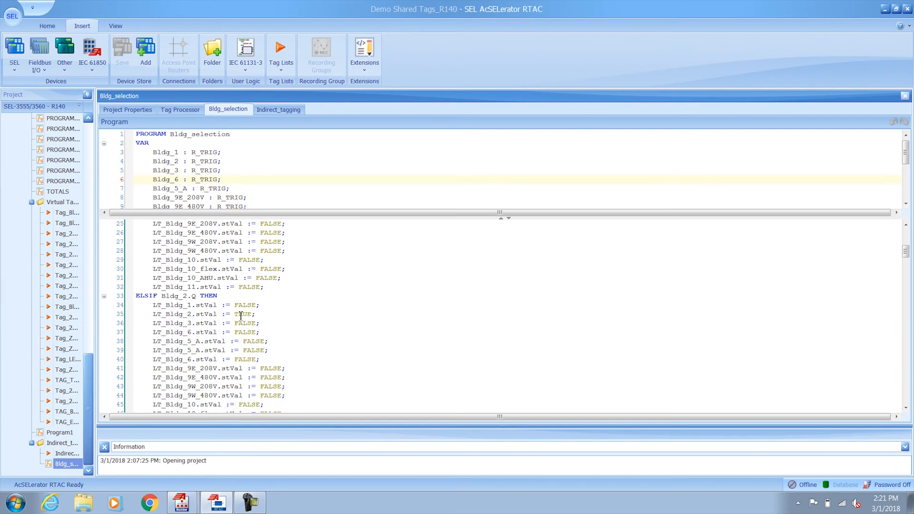
{"action": "double_click", "coordinate": [242, 314]}
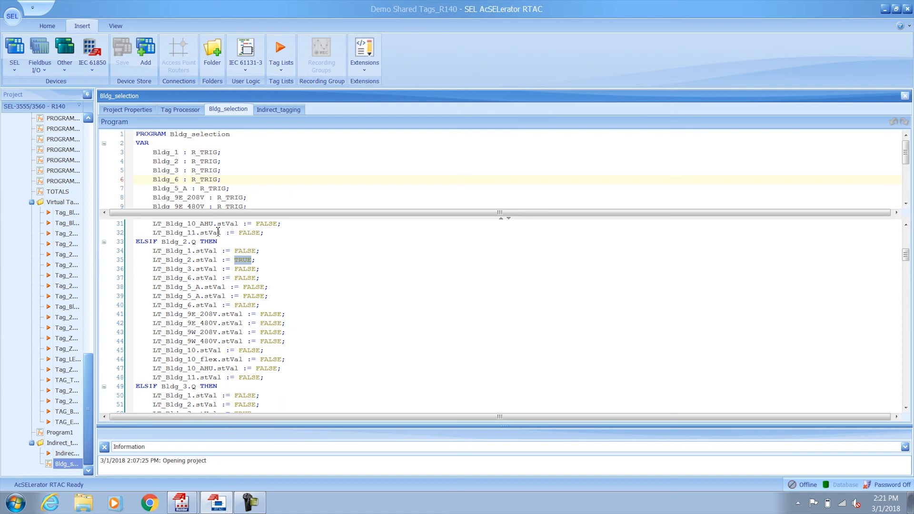
- Select the Tag Processor's IF LT_Bldg_1.stVal THEN row and scroll to the ELSIF LT_Bldg_2 branch
{"action": "left_click", "coordinate": [180, 110]}
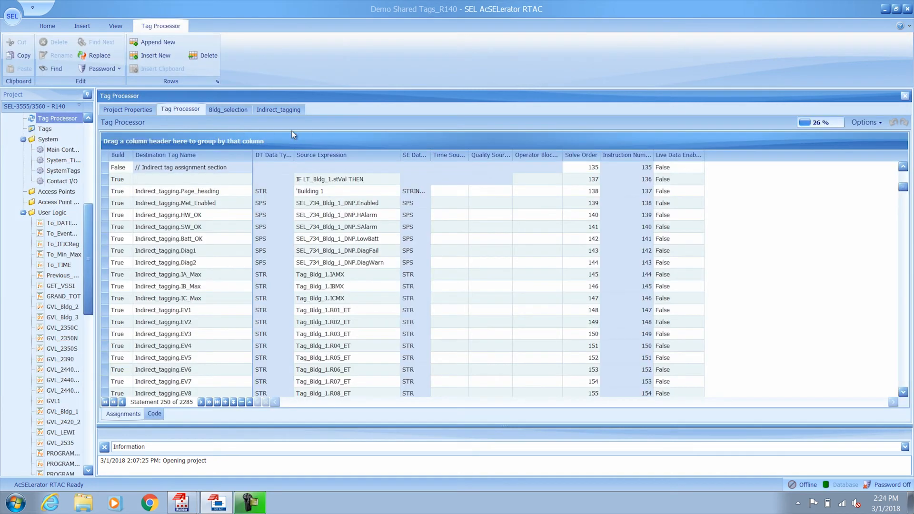
{"action": "left_click", "coordinate": [330, 179]}
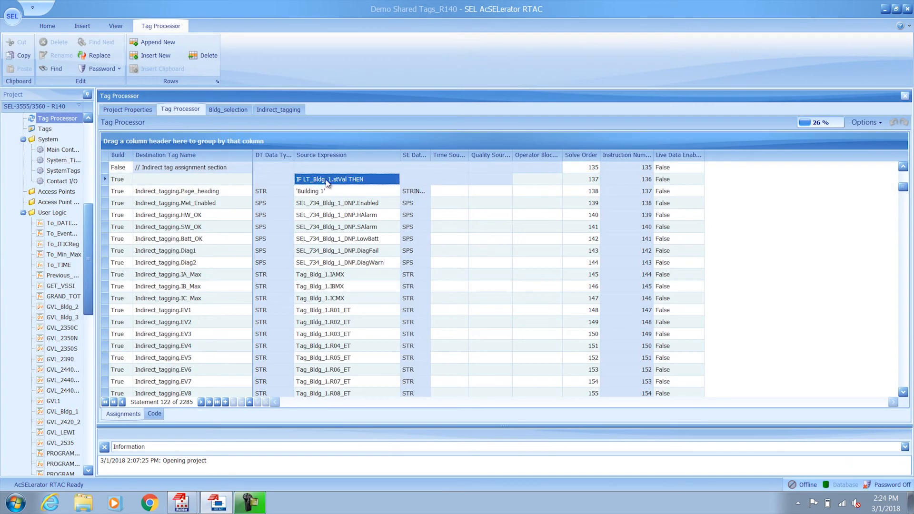
{"action": "mouse_move", "coordinate": [337, 192]}
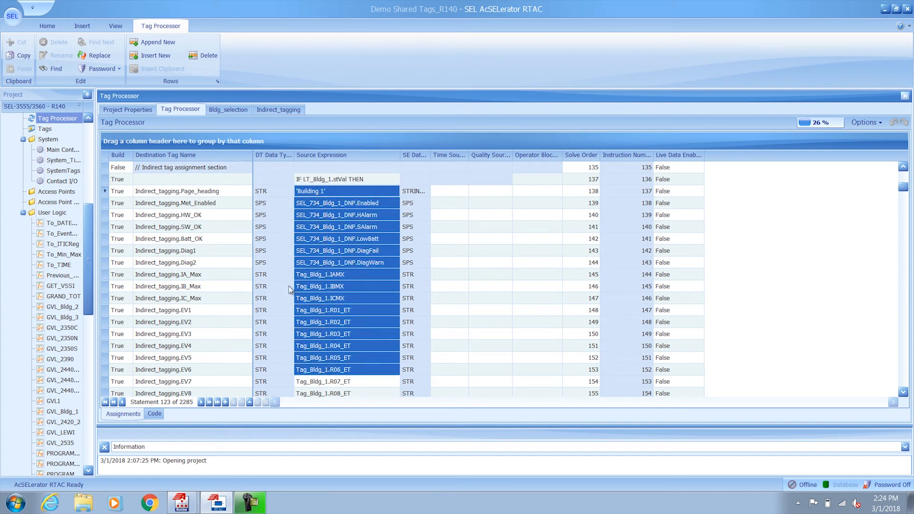
{"action": "mouse_move", "coordinate": [229, 196]}
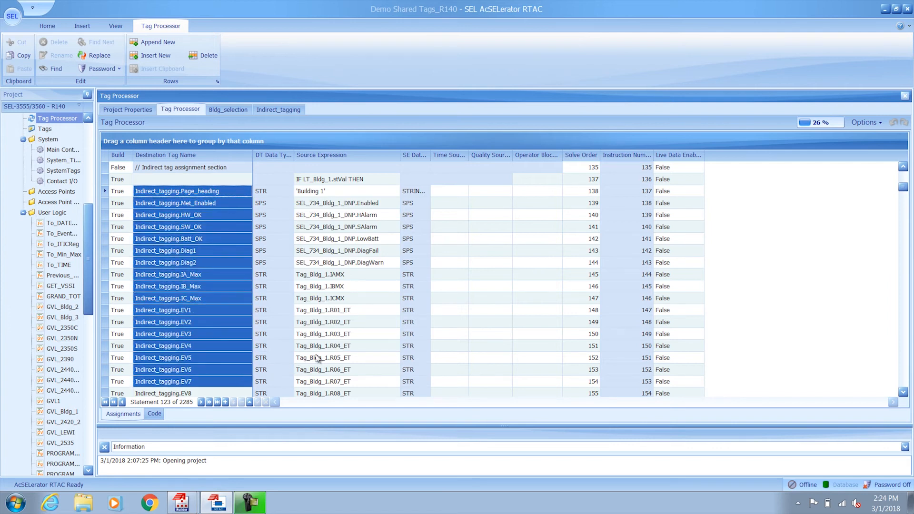
{"action": "scroll", "scroll_direction": "down", "scroll_amount": 3}
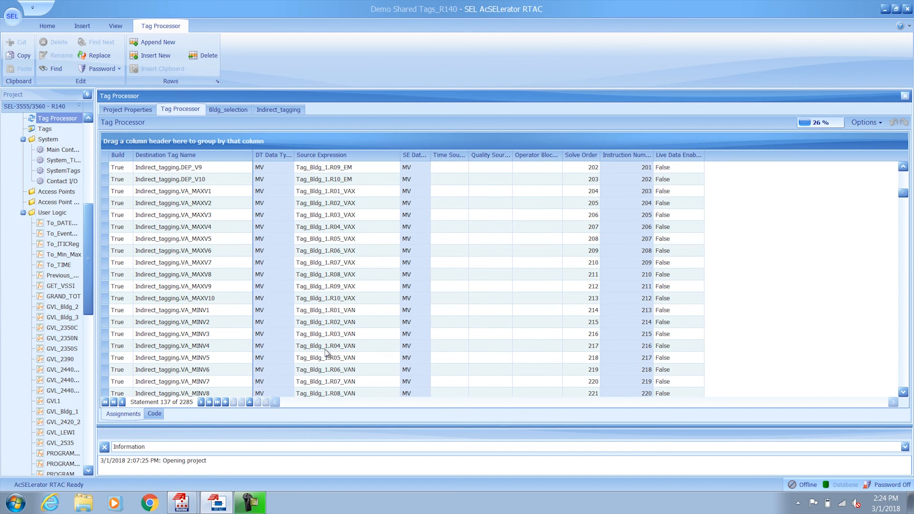
{"action": "scroll", "scroll_direction": "down", "scroll_amount": 3}
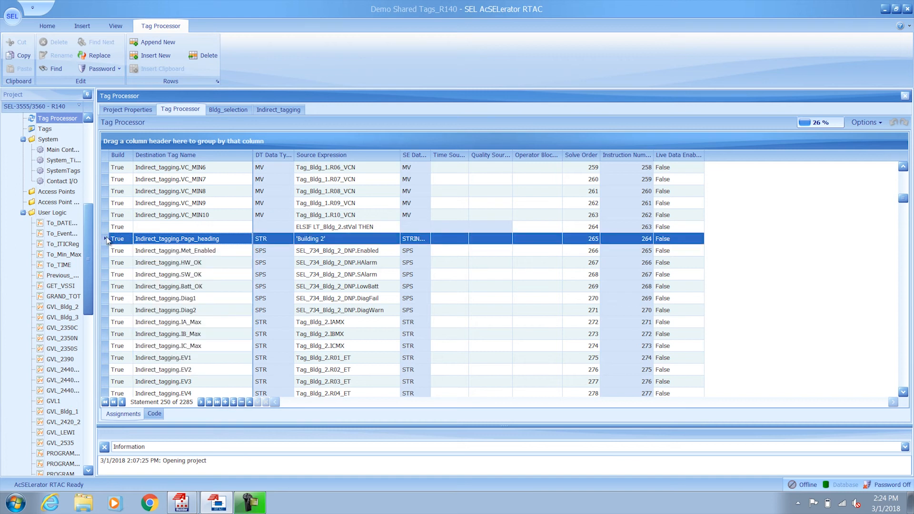
{"action": "mouse_move", "coordinate": [244, 241]}
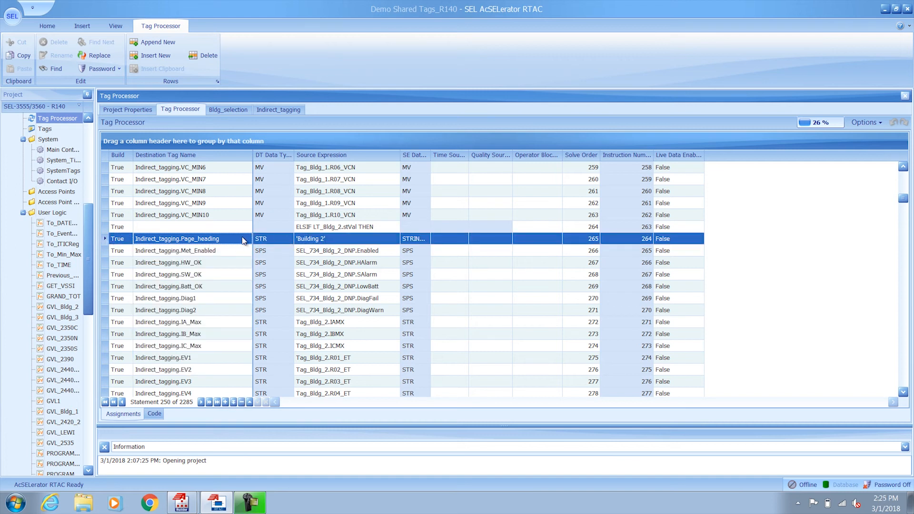
{"action": "mouse_move", "coordinate": [319, 242]}
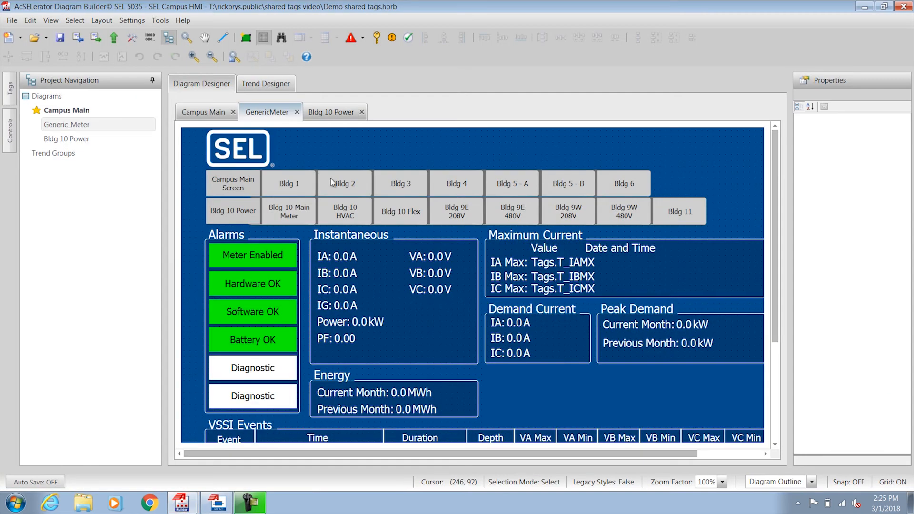
{"action": "mouse_move", "coordinate": [427, 150]}
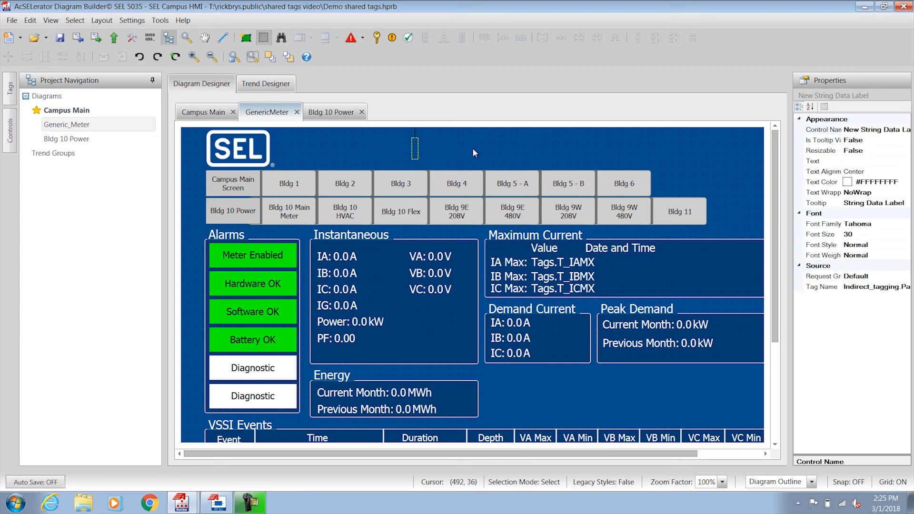
{"action": "mouse_move", "coordinate": [608, 228]}
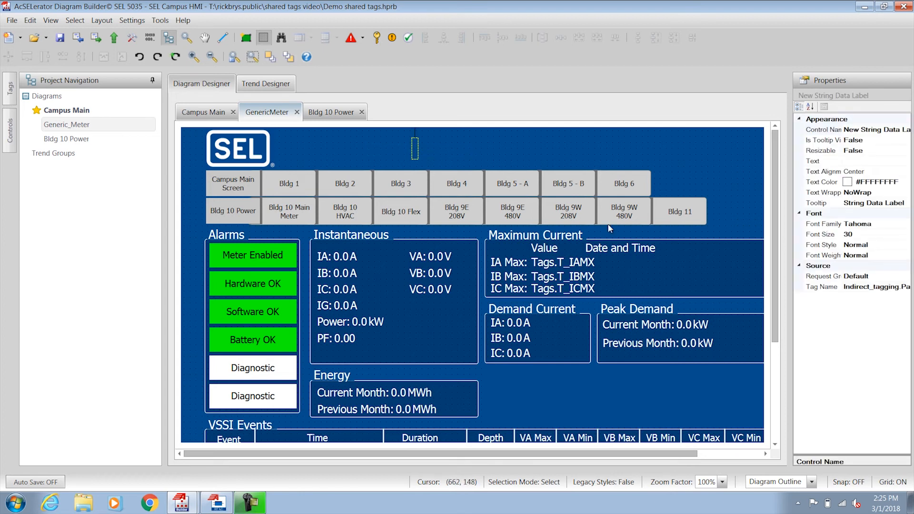
- Check the Generic_Meter heading label's Indirect_tagging page heading Tag Name
{"action": "left_click", "coordinate": [865, 286]}
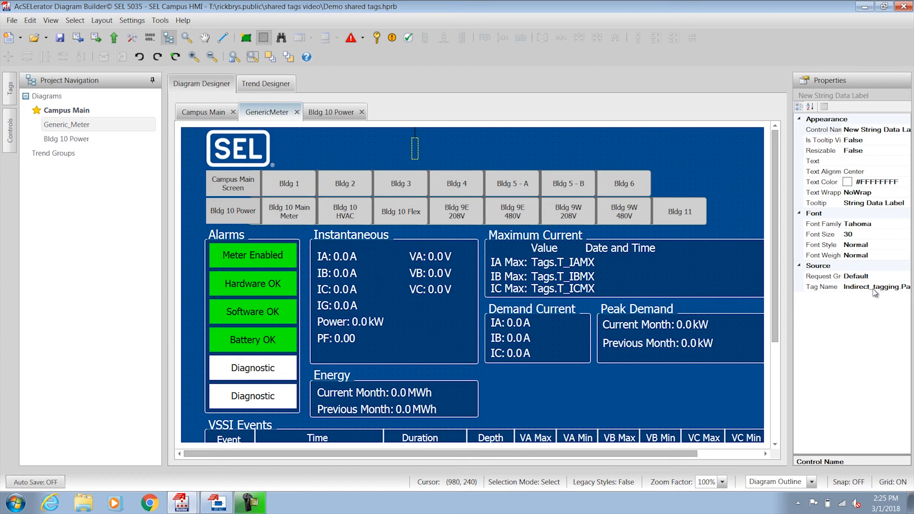
{"action": "mouse_move", "coordinate": [804, 304]}
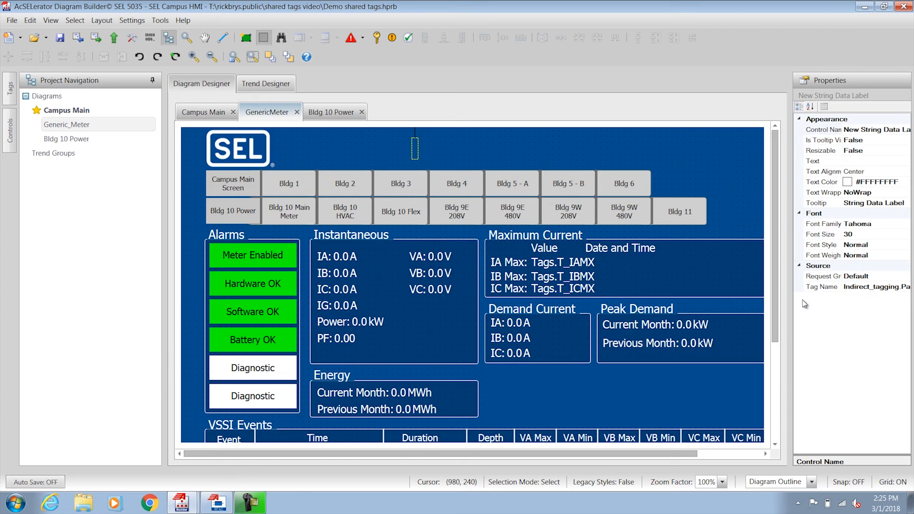
{"action": "mouse_move", "coordinate": [531, 395]}
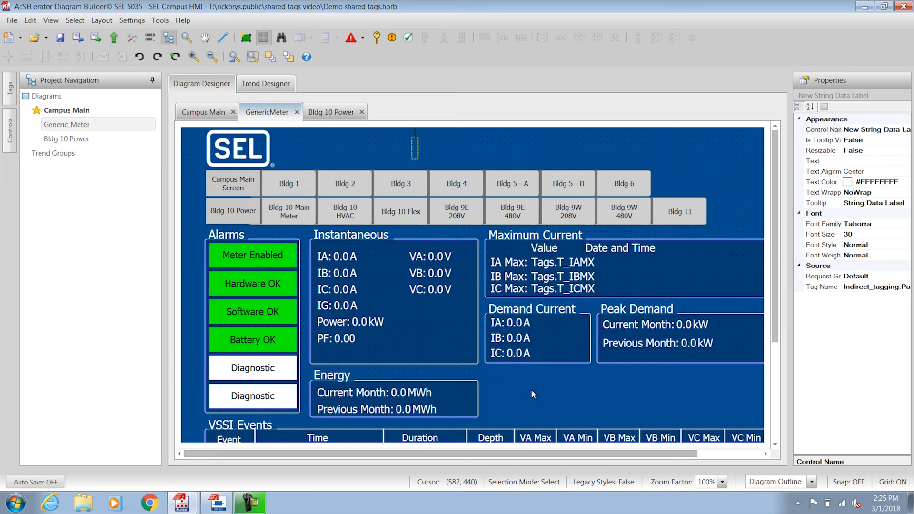
{"action": "left_click", "coordinate": [550, 396]}
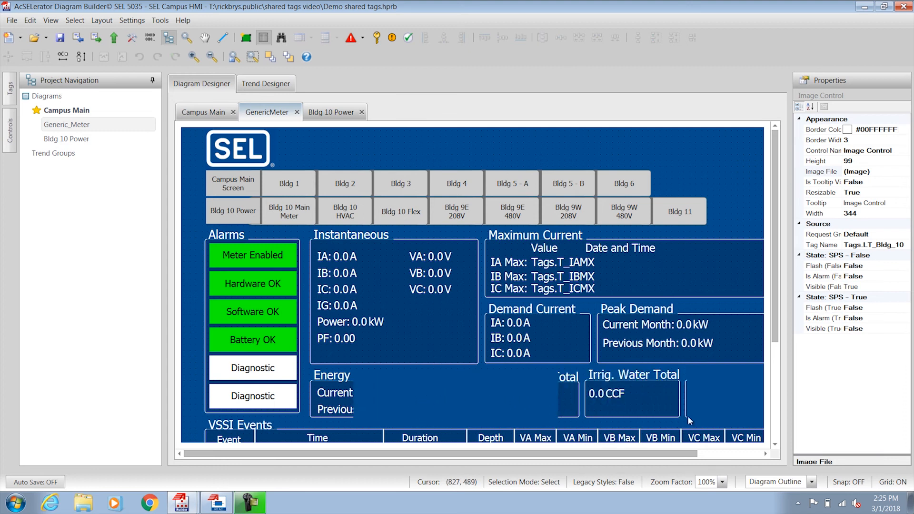
{"action": "scroll", "scroll_direction": "down", "scroll_amount": 3}
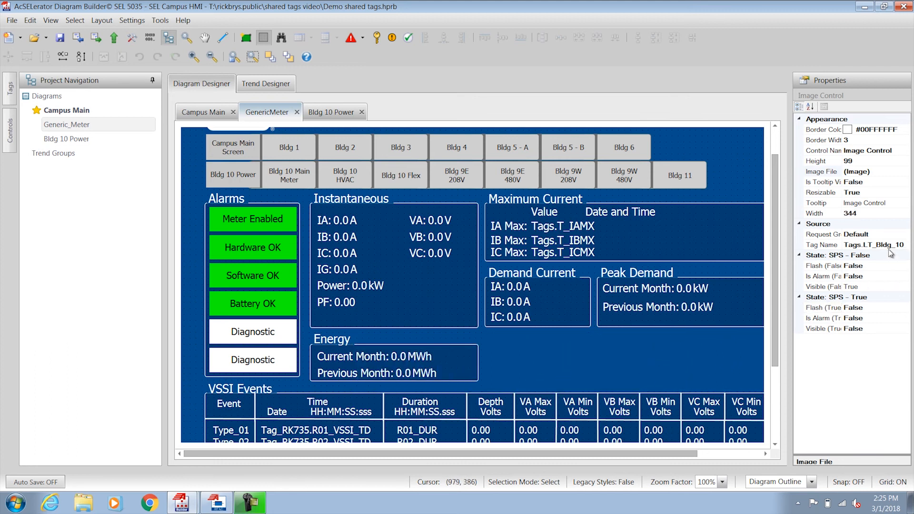
{"action": "left_click", "coordinate": [822, 286]}
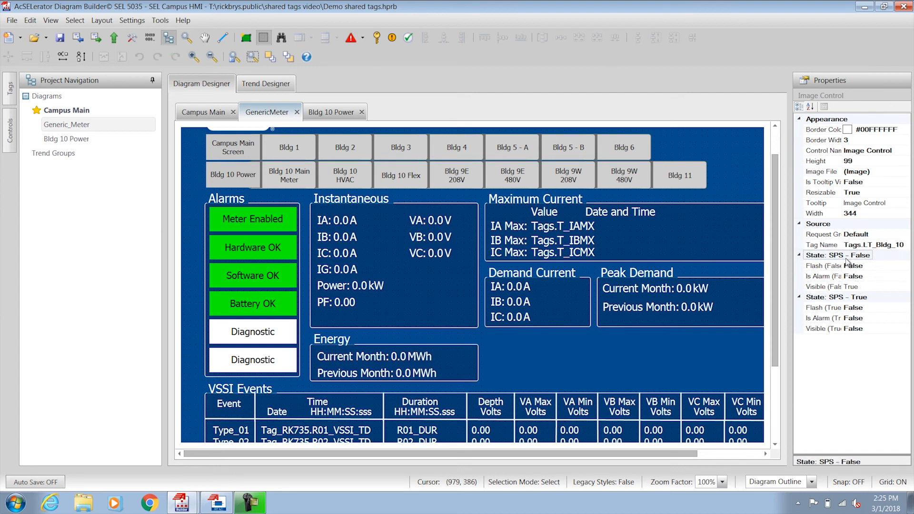
{"action": "mouse_move", "coordinate": [868, 286]}
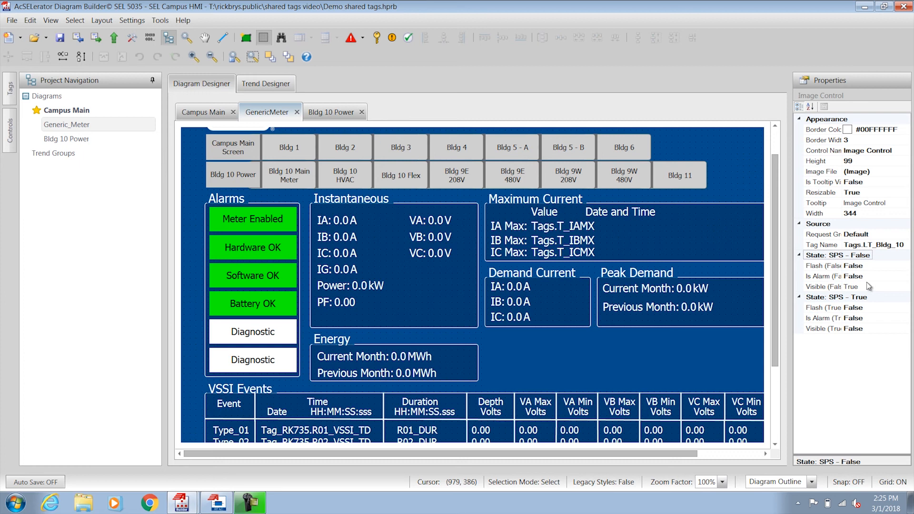
{"action": "left_click", "coordinate": [825, 286]}
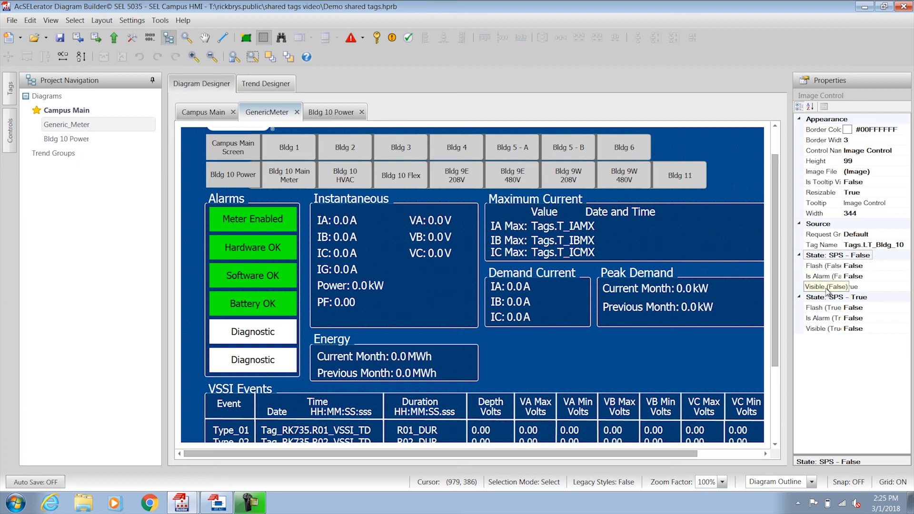
{"action": "left_click", "coordinate": [617, 361]}
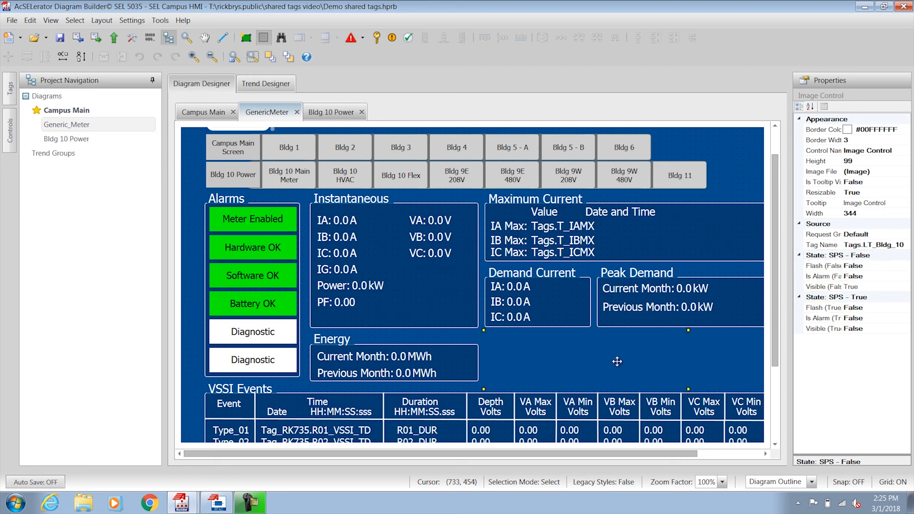